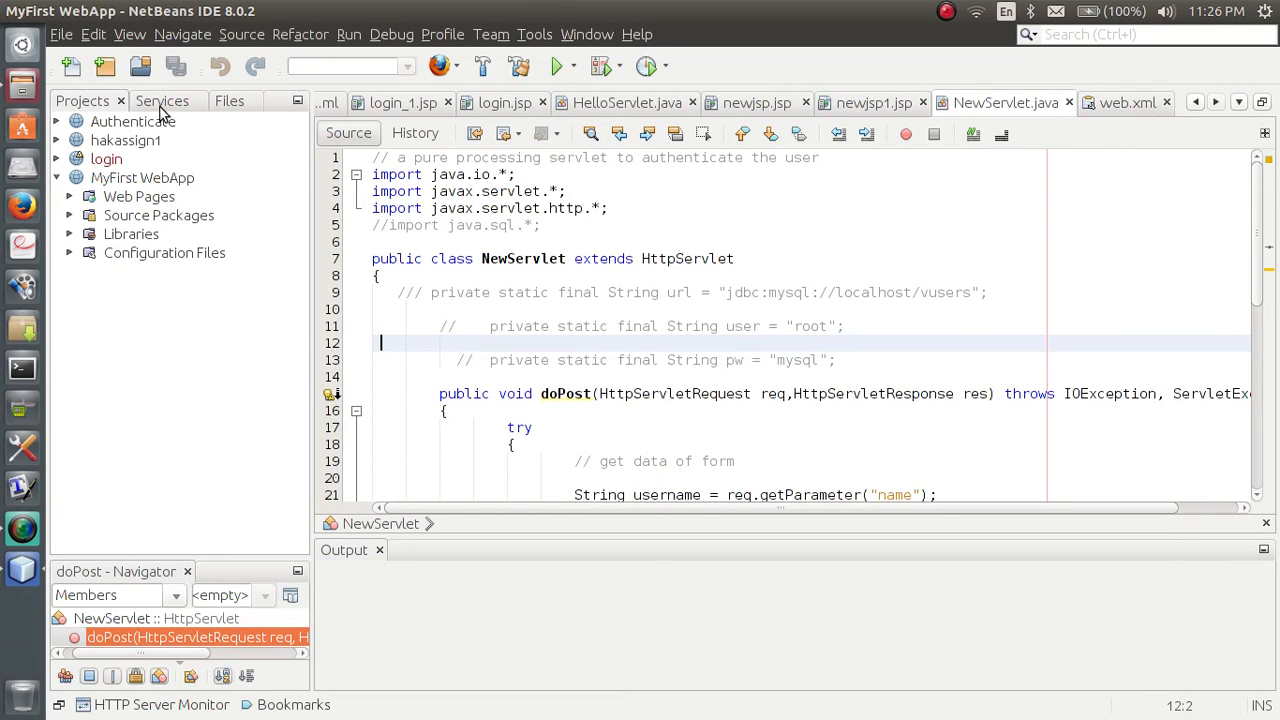
Step: Switch between the Projects, Files and Services tabs, ending on Services
{"action": "left_click", "coordinate": [162, 101]}
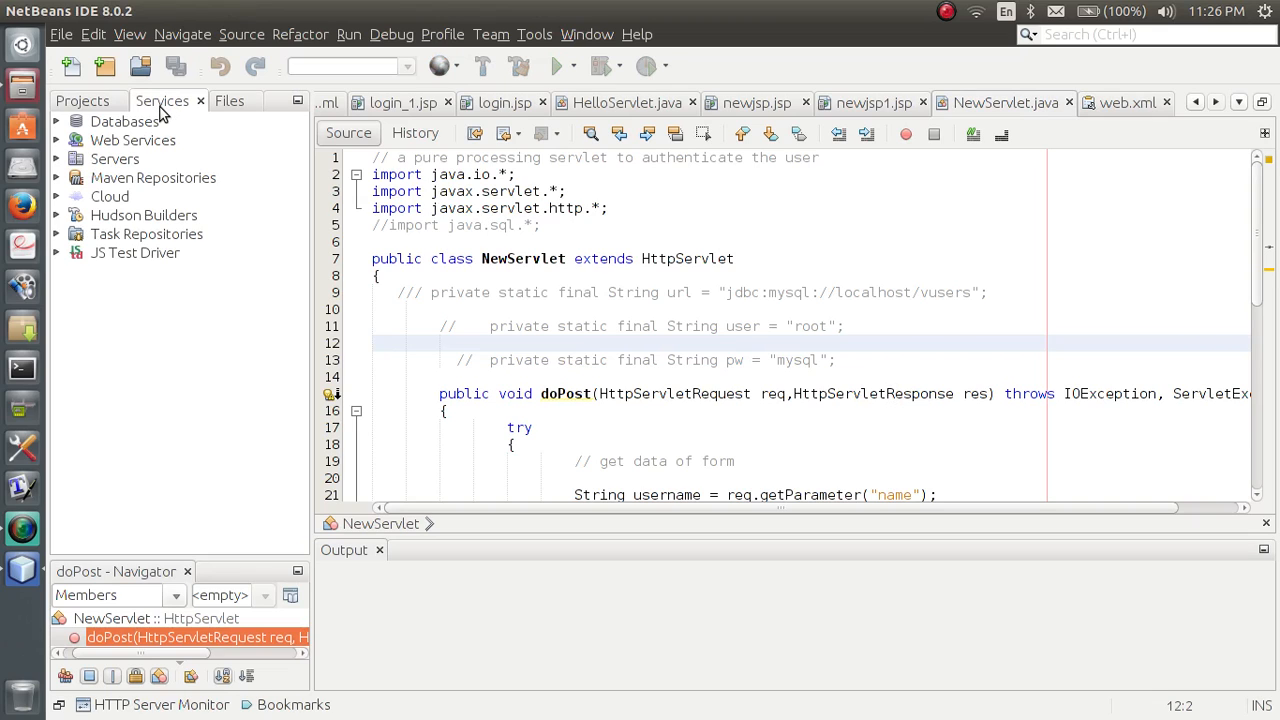
{"action": "left_click", "coordinate": [82, 101]}
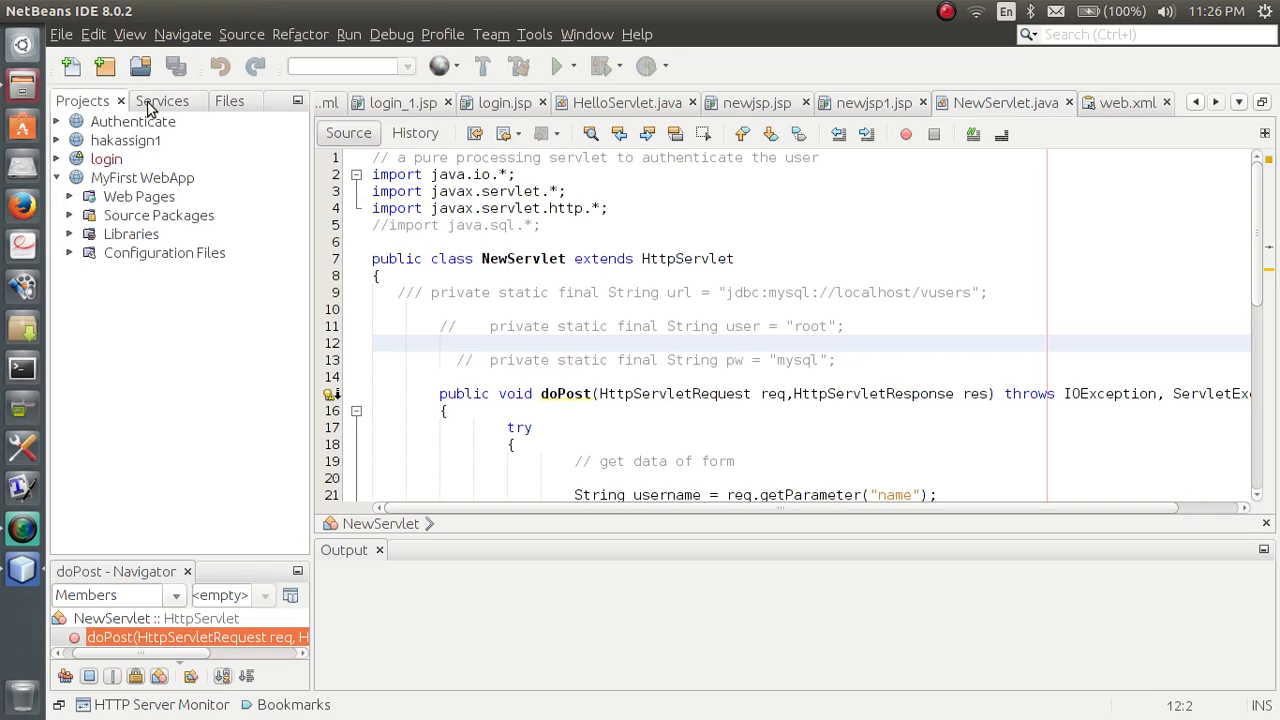
{"action": "left_click", "coordinate": [230, 100]}
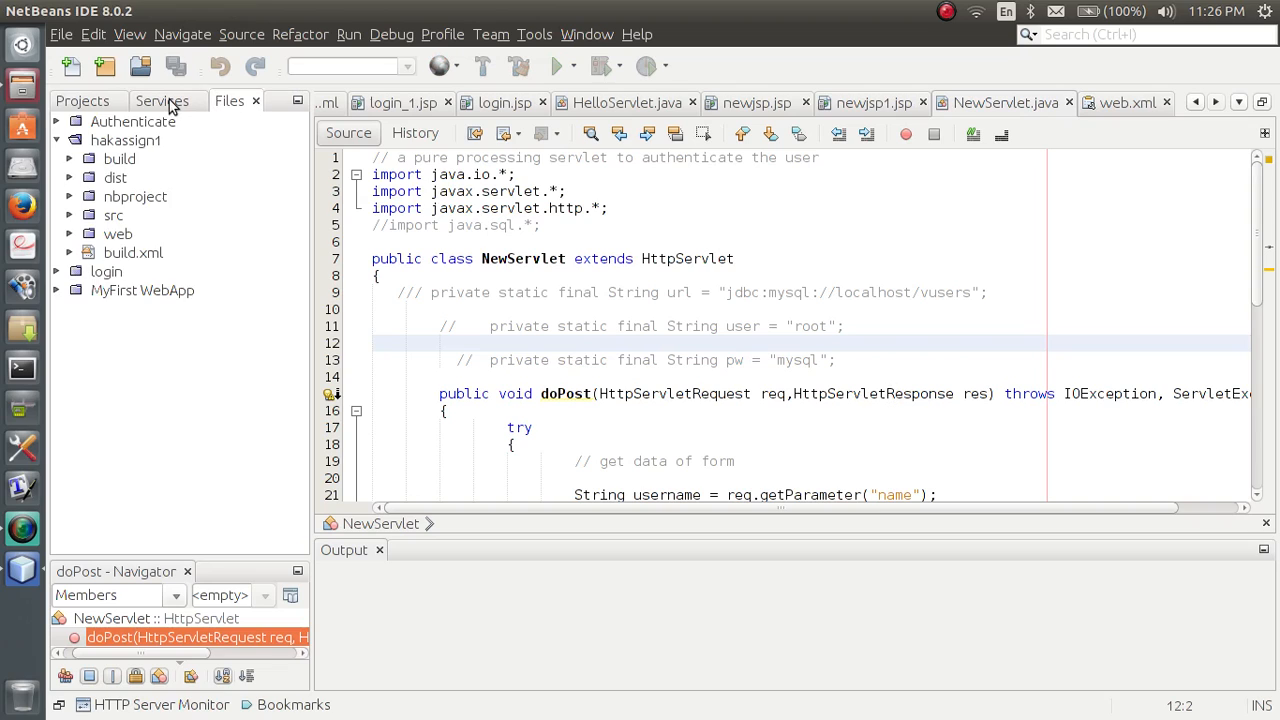
{"action": "left_click", "coordinate": [162, 100]}
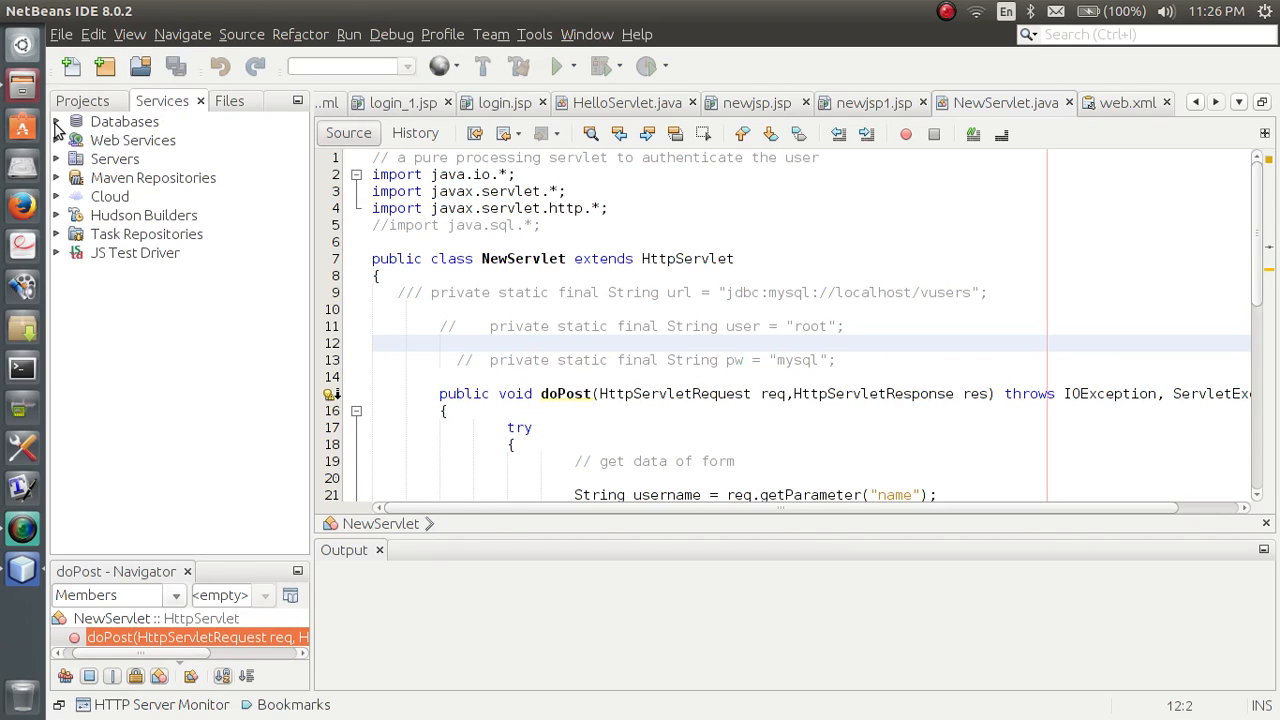
Step: Expand Databases and connect to the jdbc:derby sample database connection
{"action": "left_click", "coordinate": [58, 121]}
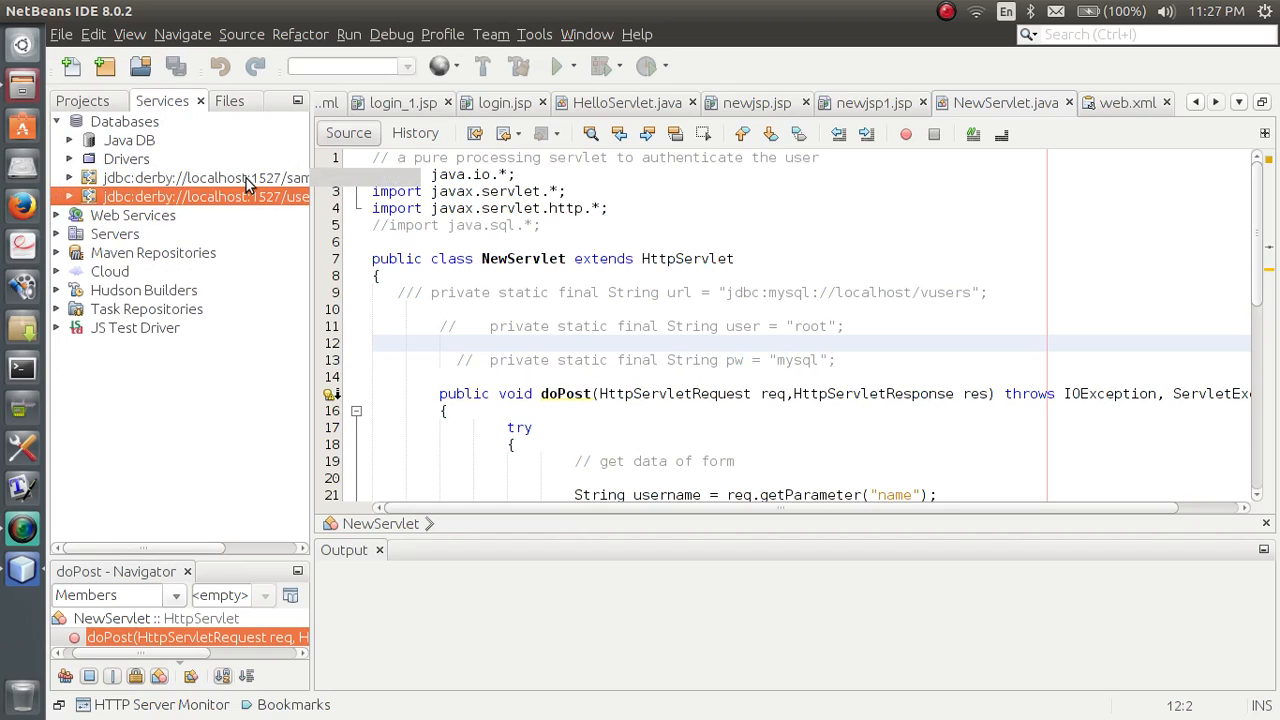
{"action": "left_click", "coordinate": [204, 177]}
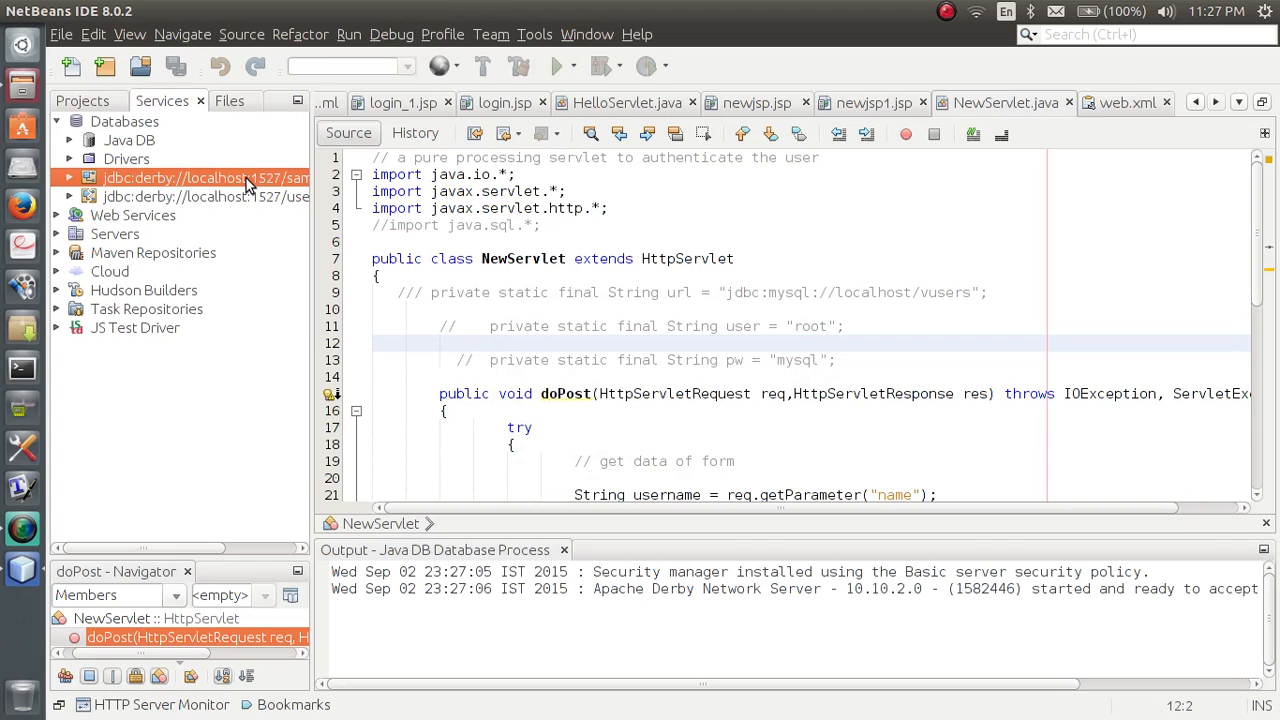
{"action": "right_click", "coordinate": [205, 178]}
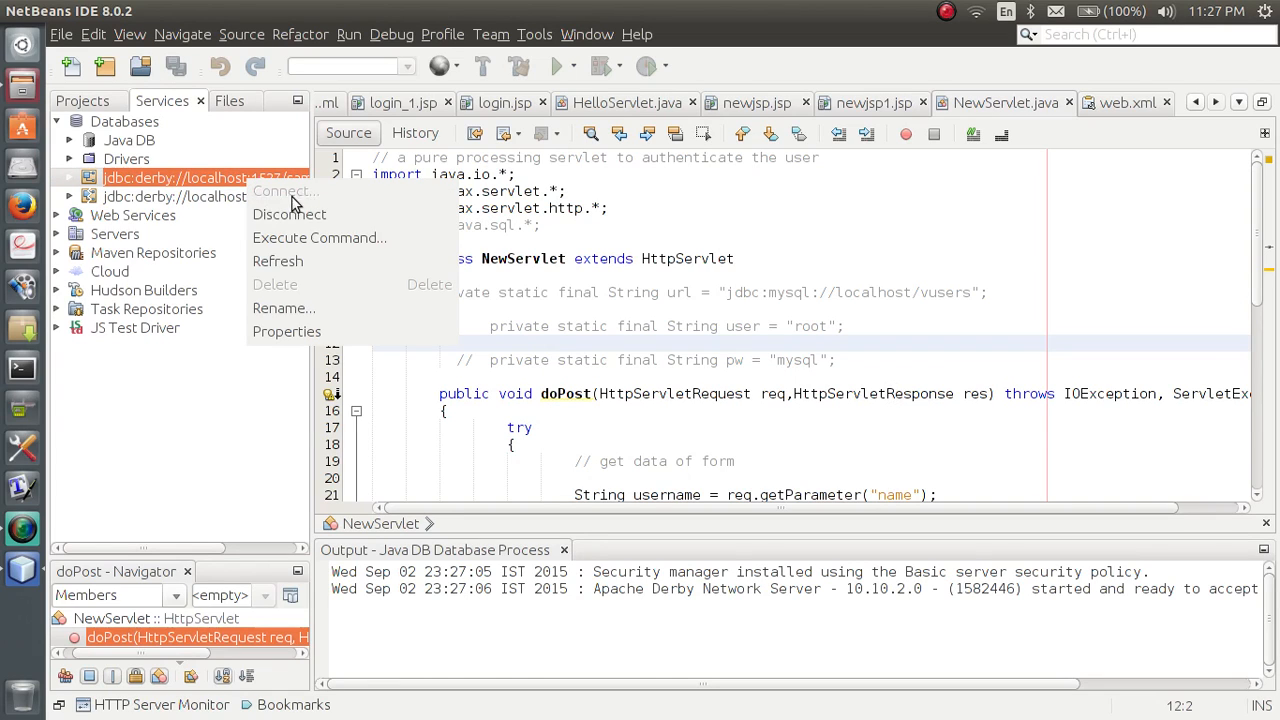
{"action": "mouse_move", "coordinate": [287, 331]}
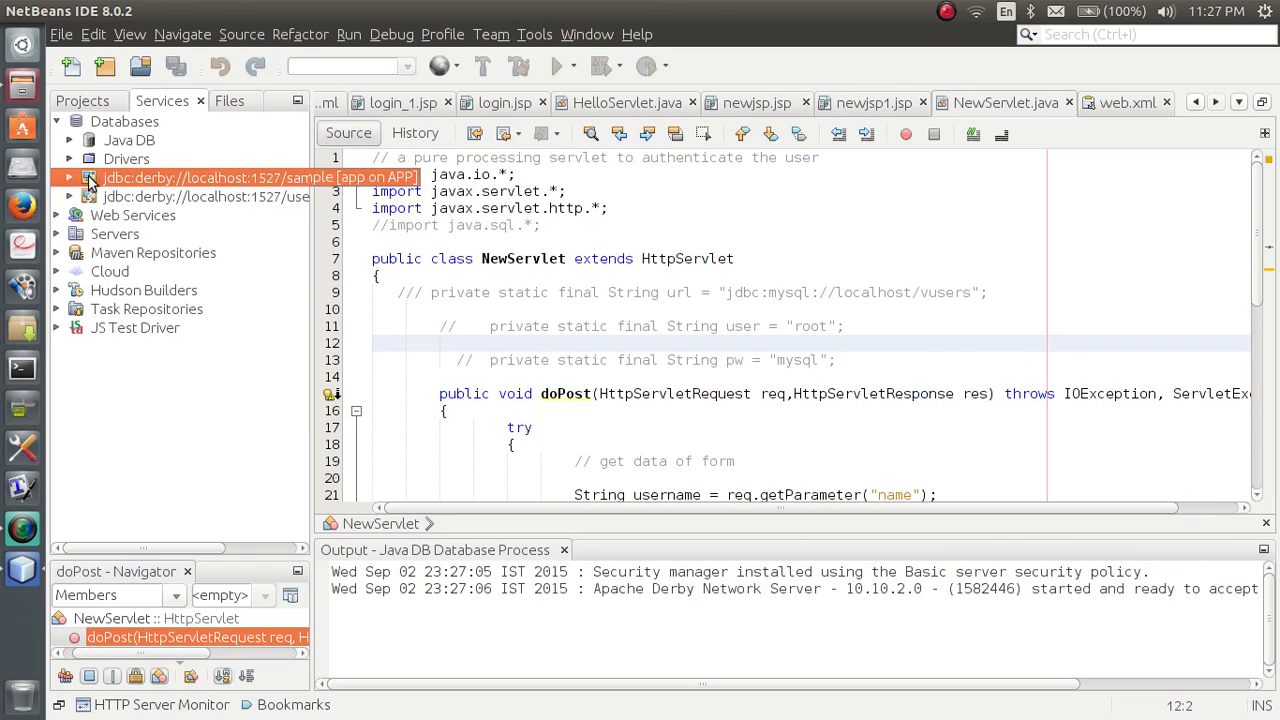
Step: Expand the sample connection down through APP > Tables > CUSTOMER to list its columns
{"action": "left_click", "coordinate": [68, 177]}
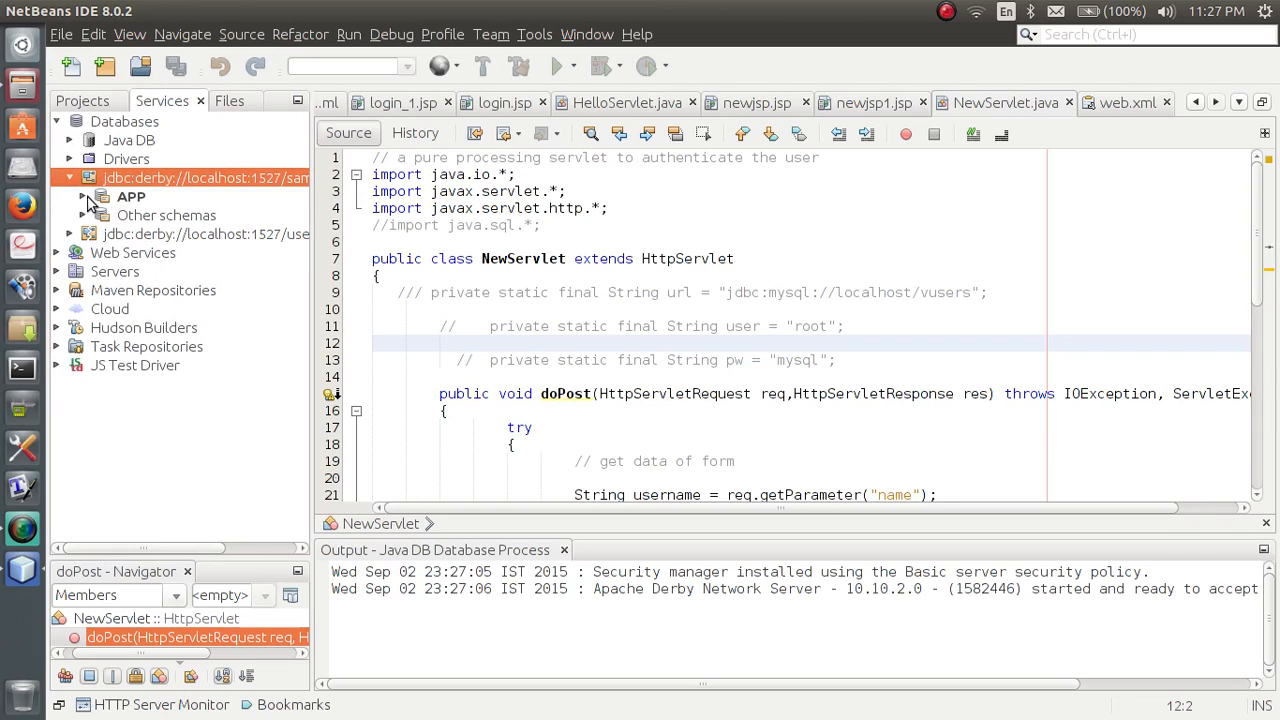
{"action": "left_click", "coordinate": [101, 196]}
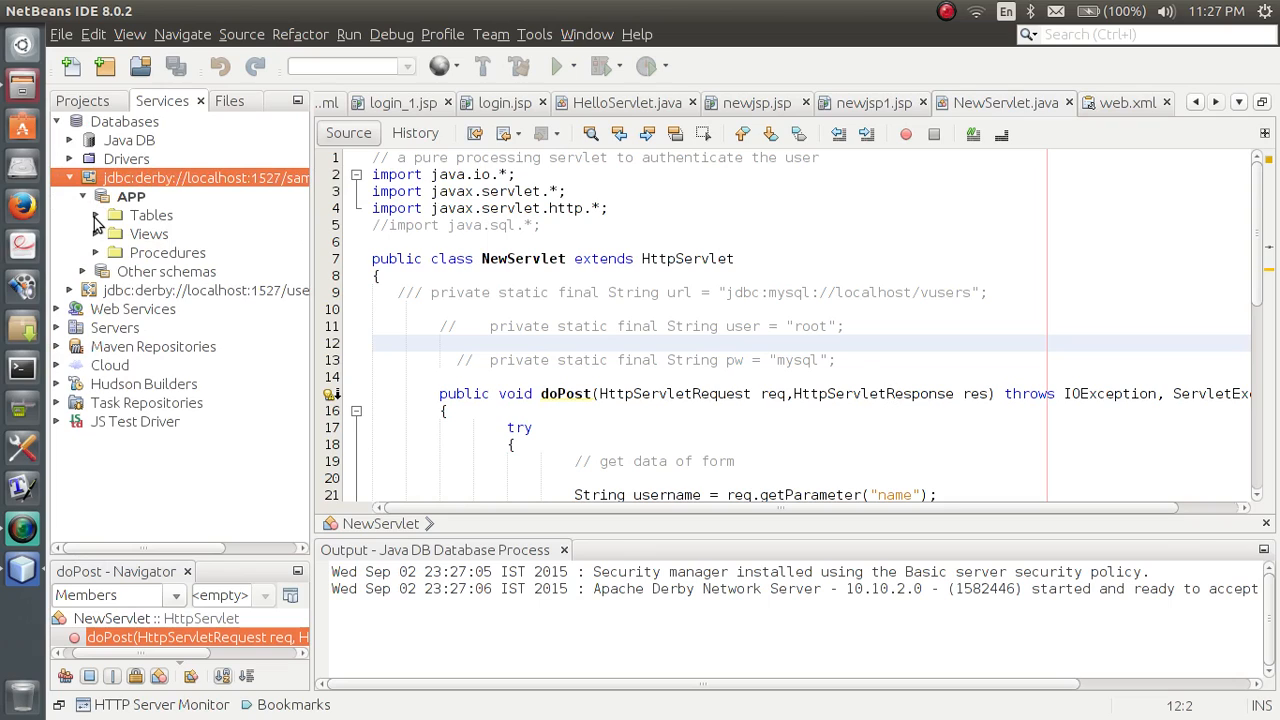
{"action": "left_click", "coordinate": [97, 215]}
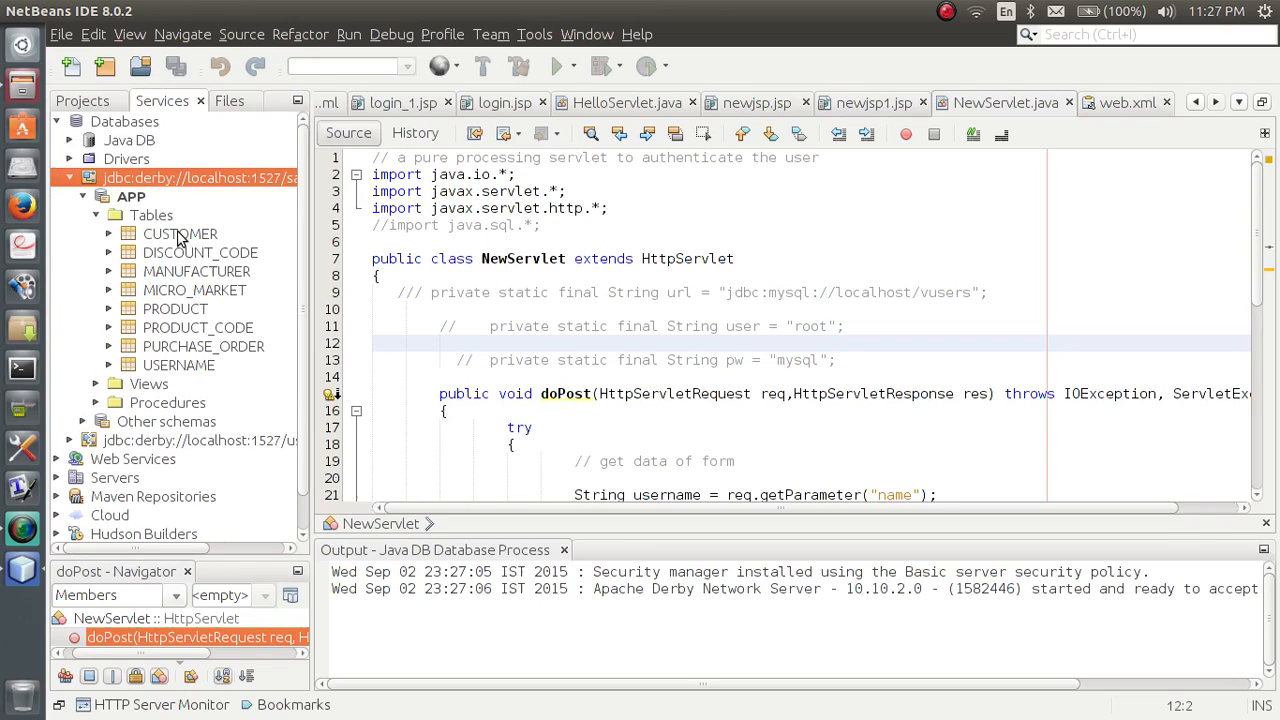
{"action": "mouse_move", "coordinate": [180, 252]}
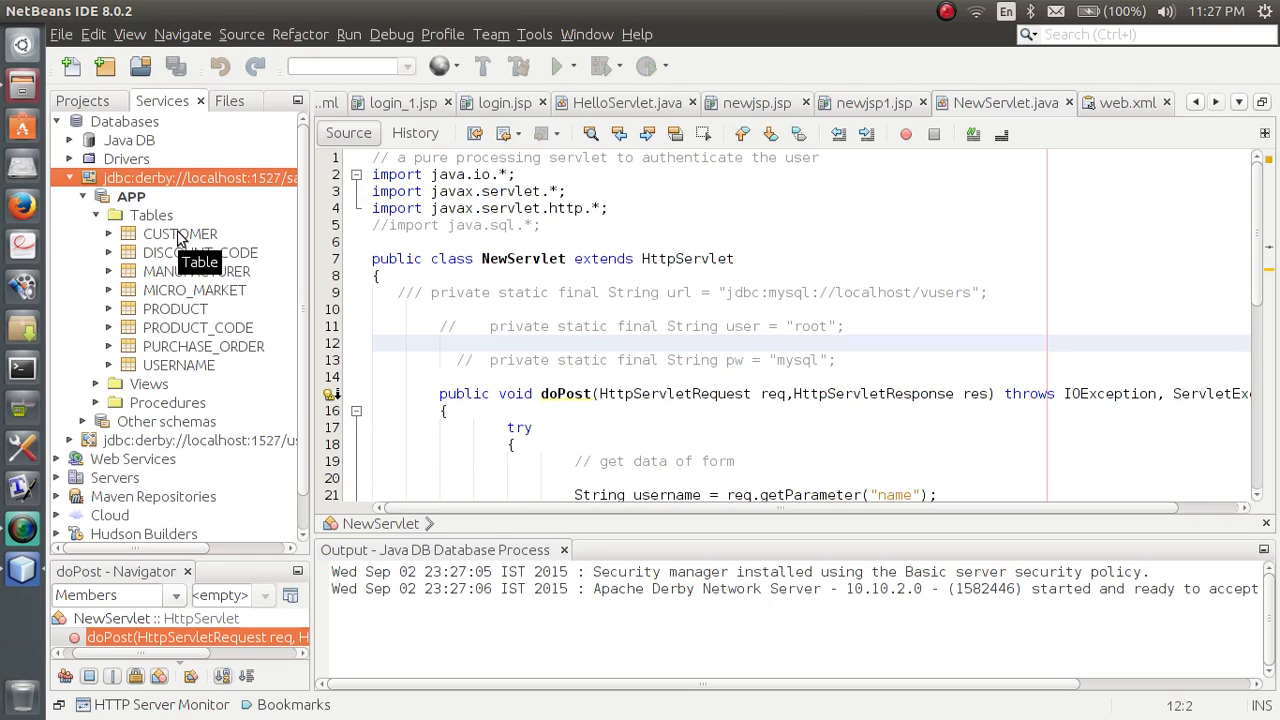
{"action": "left_click", "coordinate": [180, 233]}
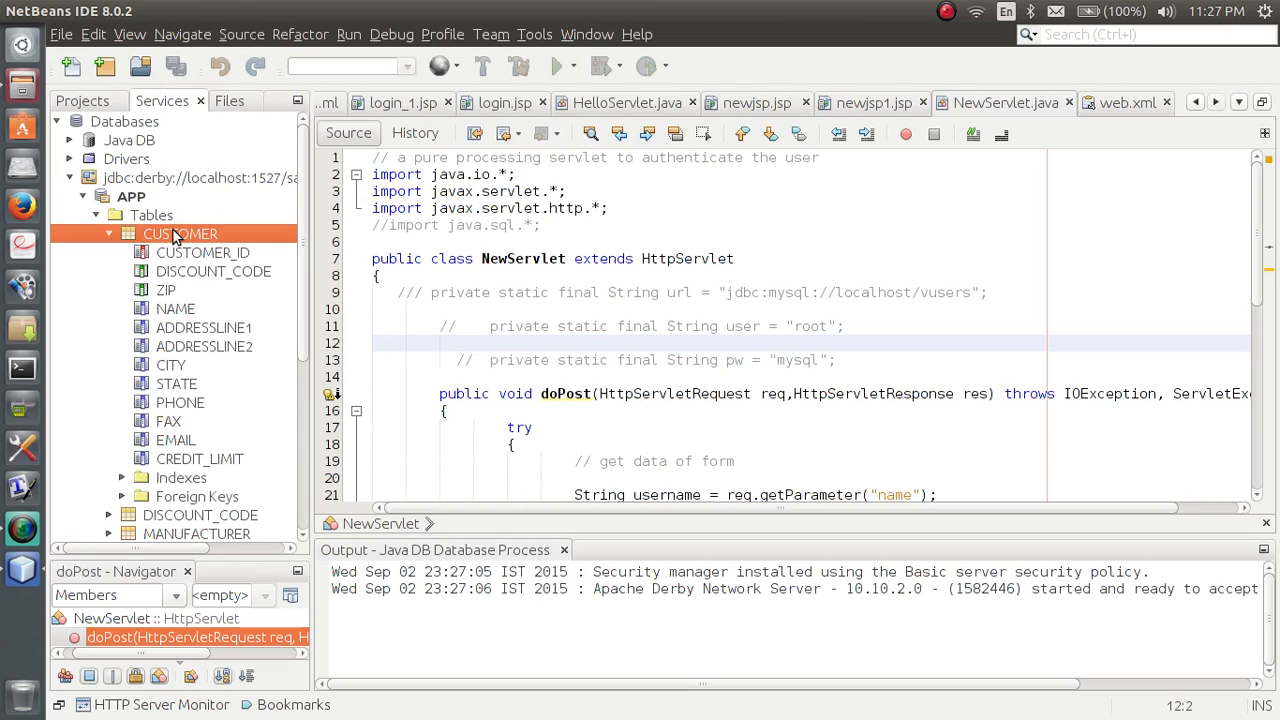
Step: View the CUSTOMER table's data, running select * from APP.CUSTOMER
{"action": "right_click", "coordinate": [180, 233]}
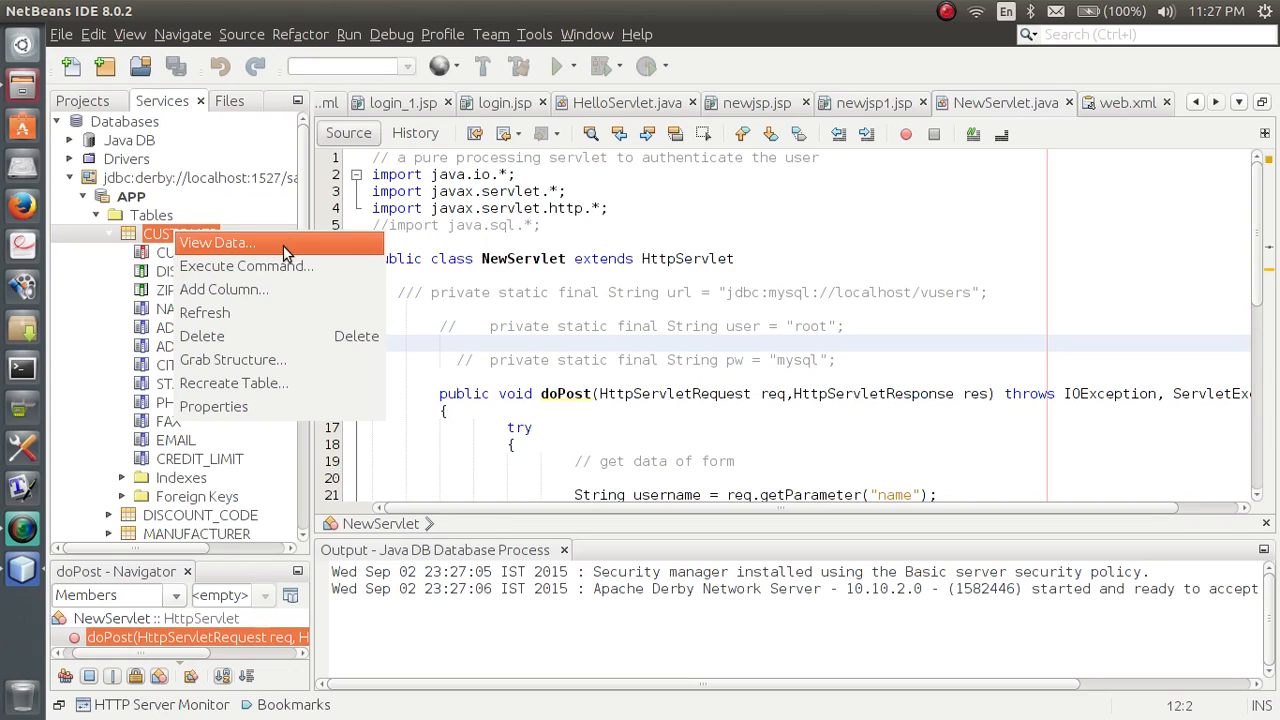
{"action": "left_click", "coordinate": [217, 242]}
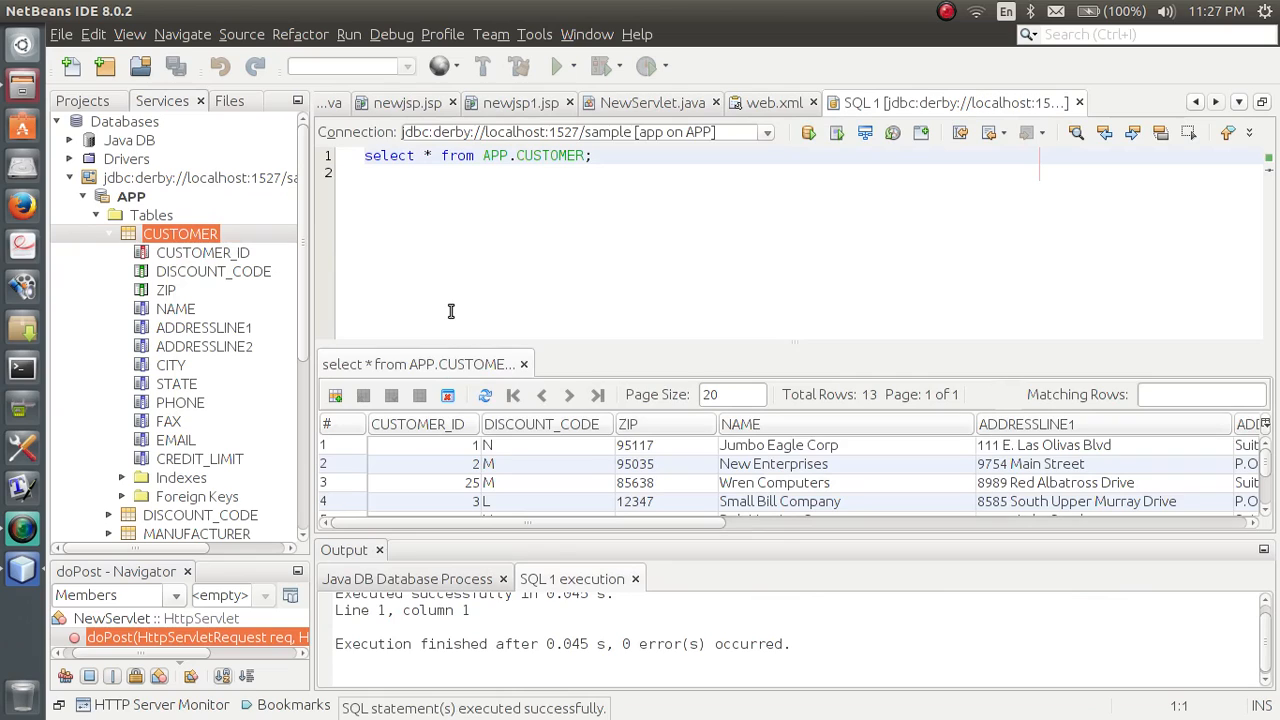
{"action": "mouse_move", "coordinate": [670, 300]}
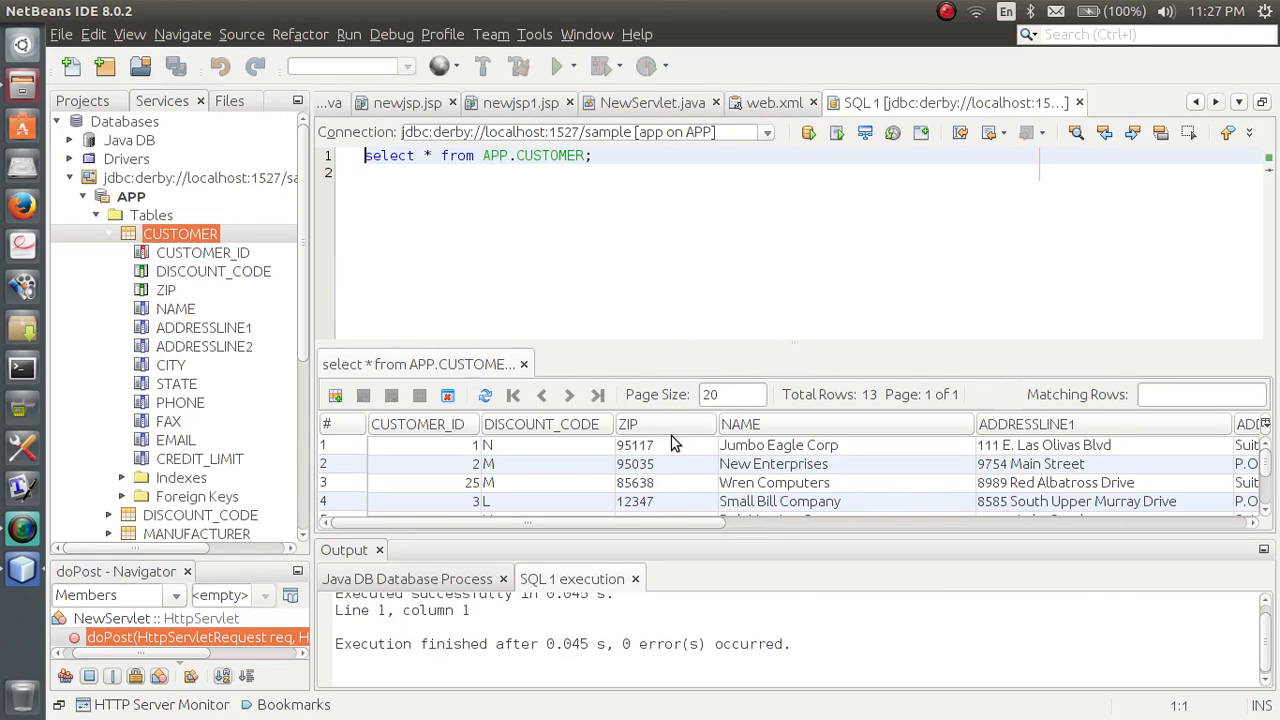
{"action": "mouse_move", "coordinate": [590, 450]}
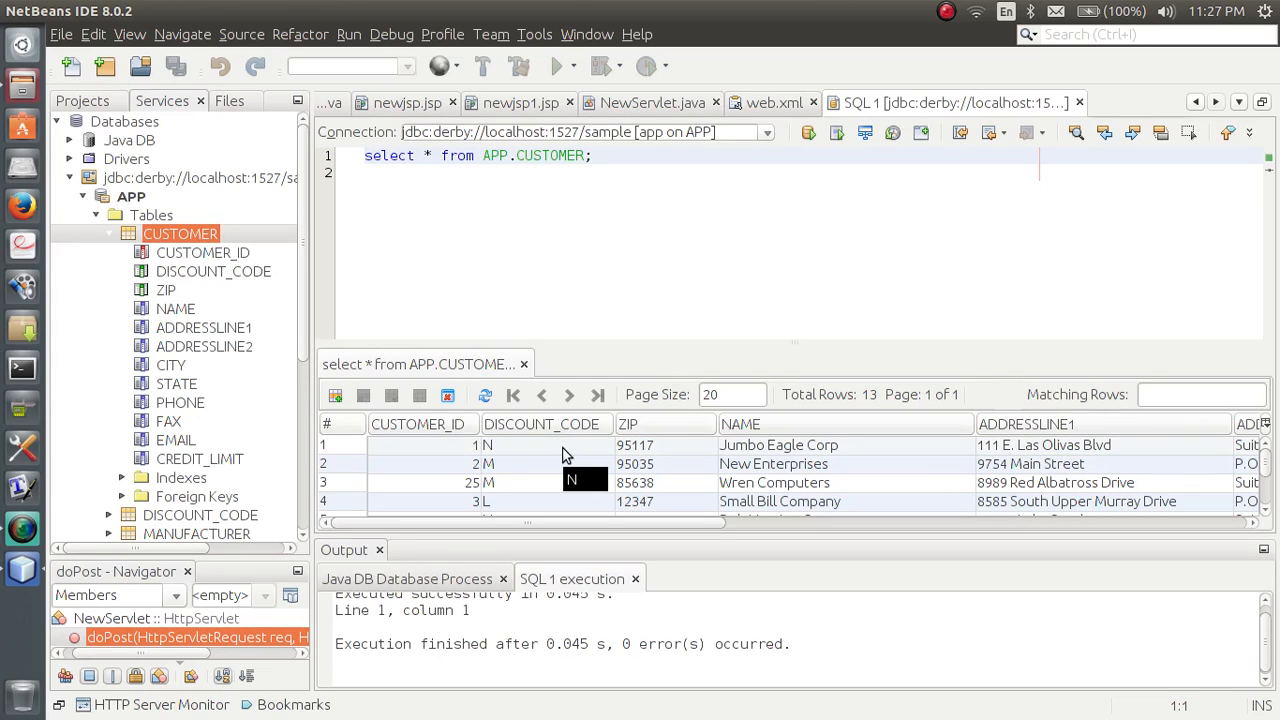
{"action": "mouse_move", "coordinate": [545, 424]}
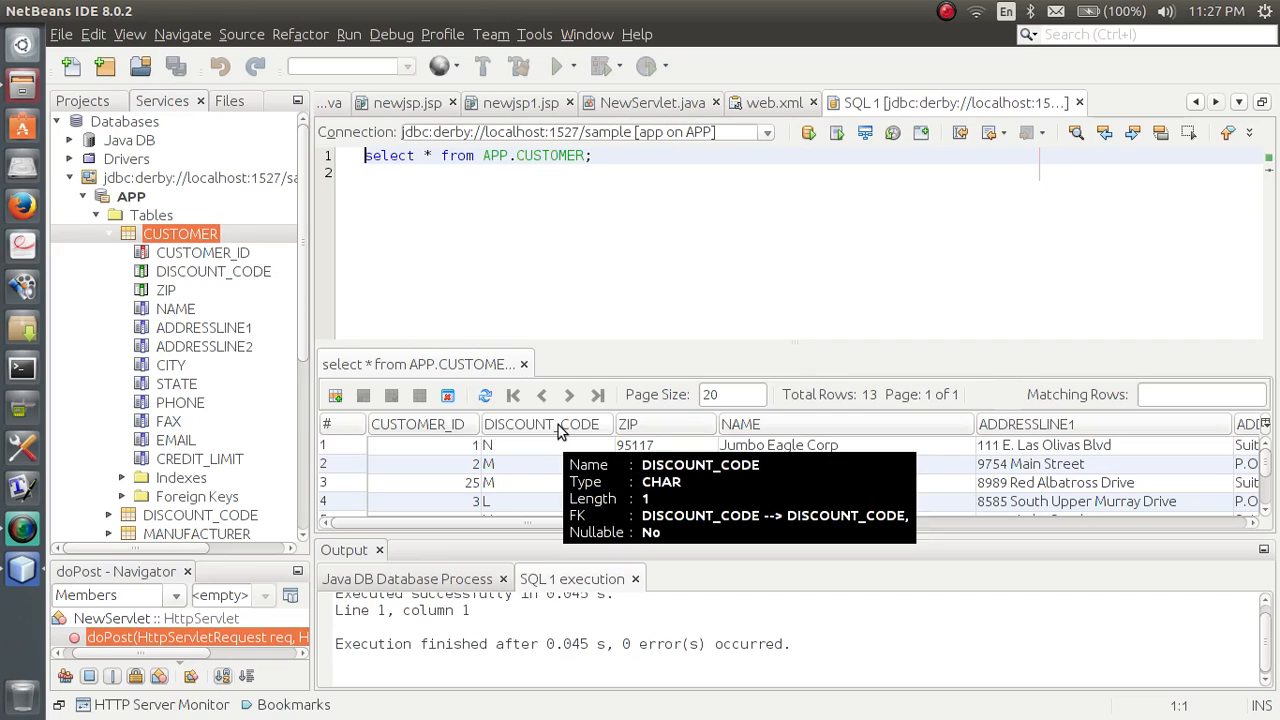
{"action": "mouse_move", "coordinate": [420, 424]}
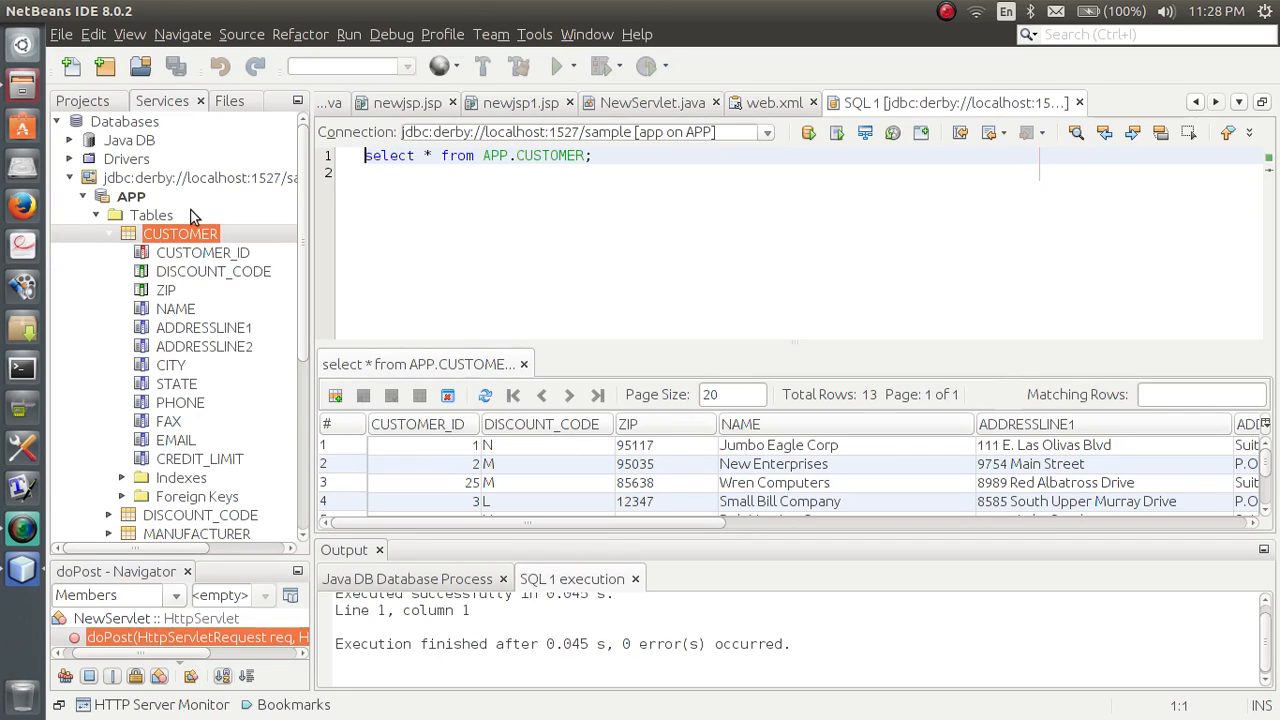
{"action": "mouse_move", "coordinate": [100, 218]}
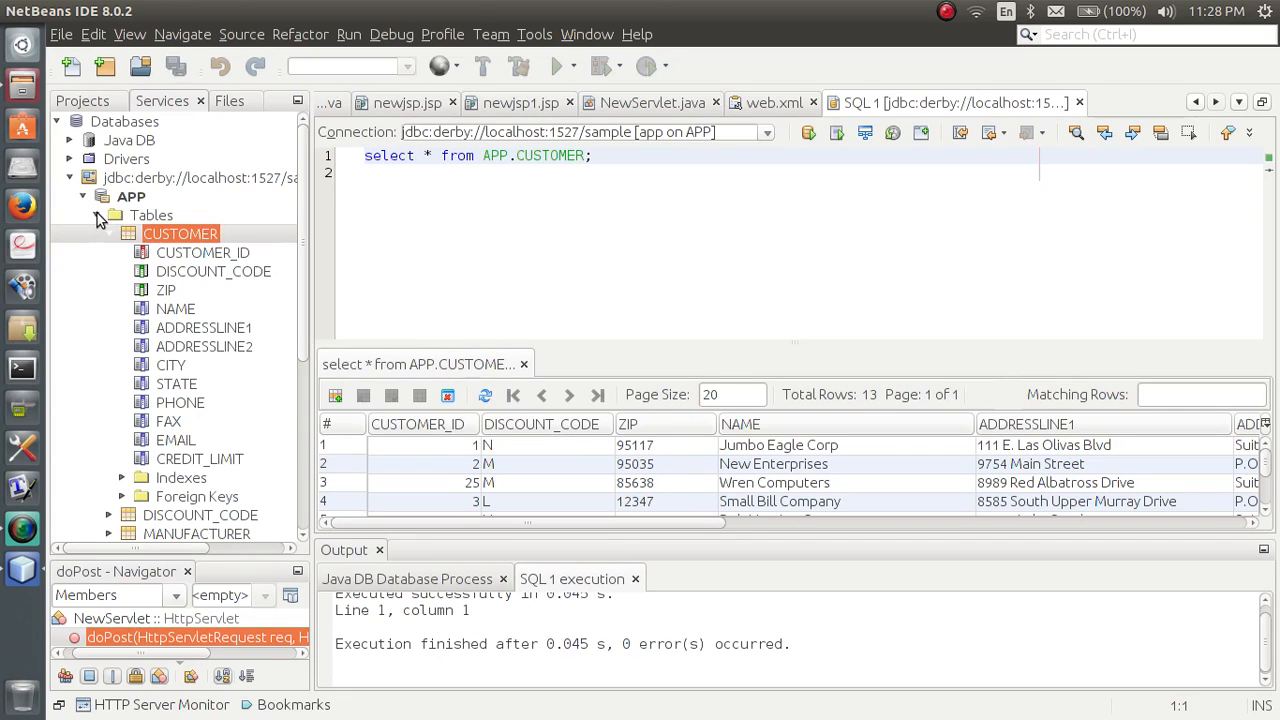
Step: Collapse the sample database tree and bring up Java DB's actions, including Create Database
{"action": "left_click", "coordinate": [83, 215]}
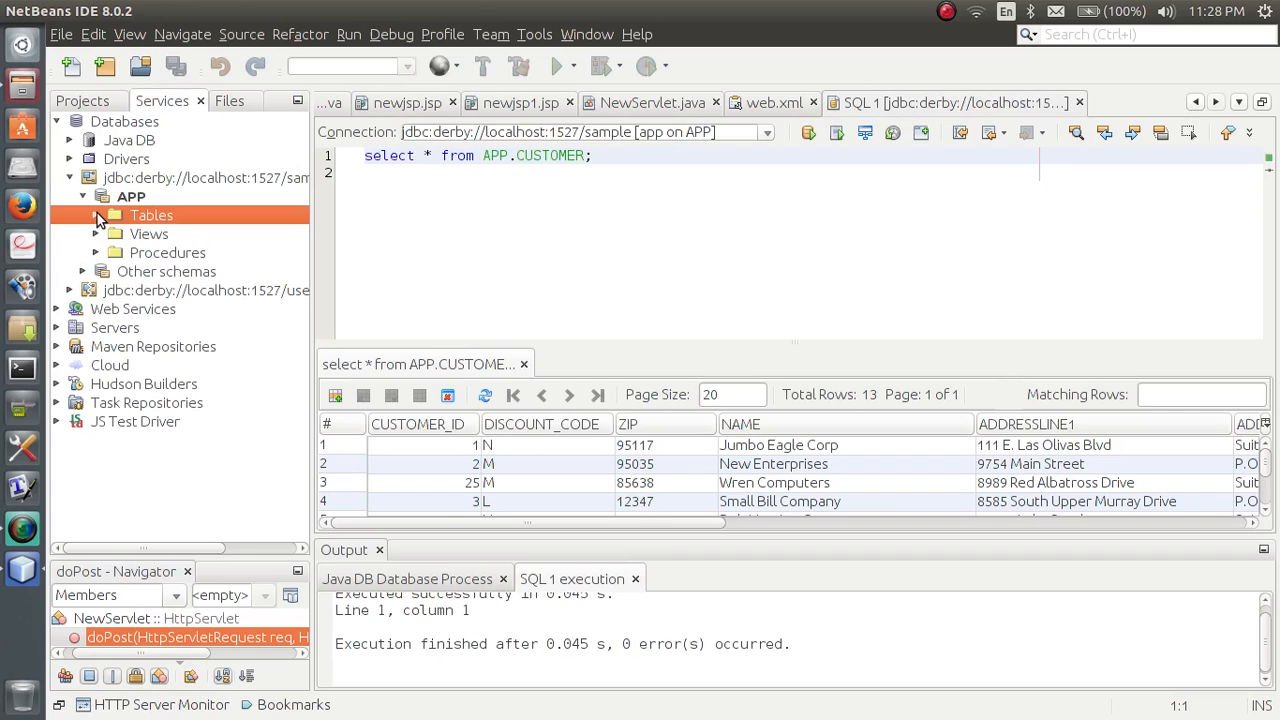
{"action": "left_click", "coordinate": [200, 178]}
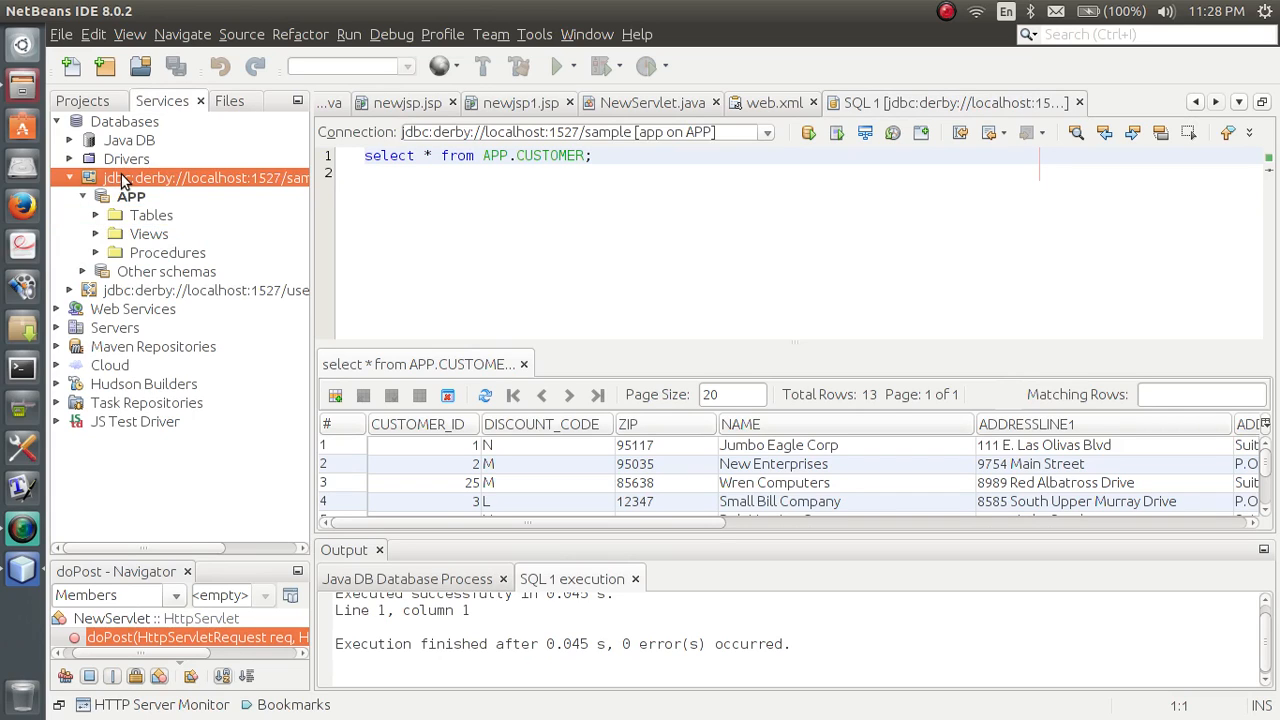
{"action": "left_click", "coordinate": [69, 177]}
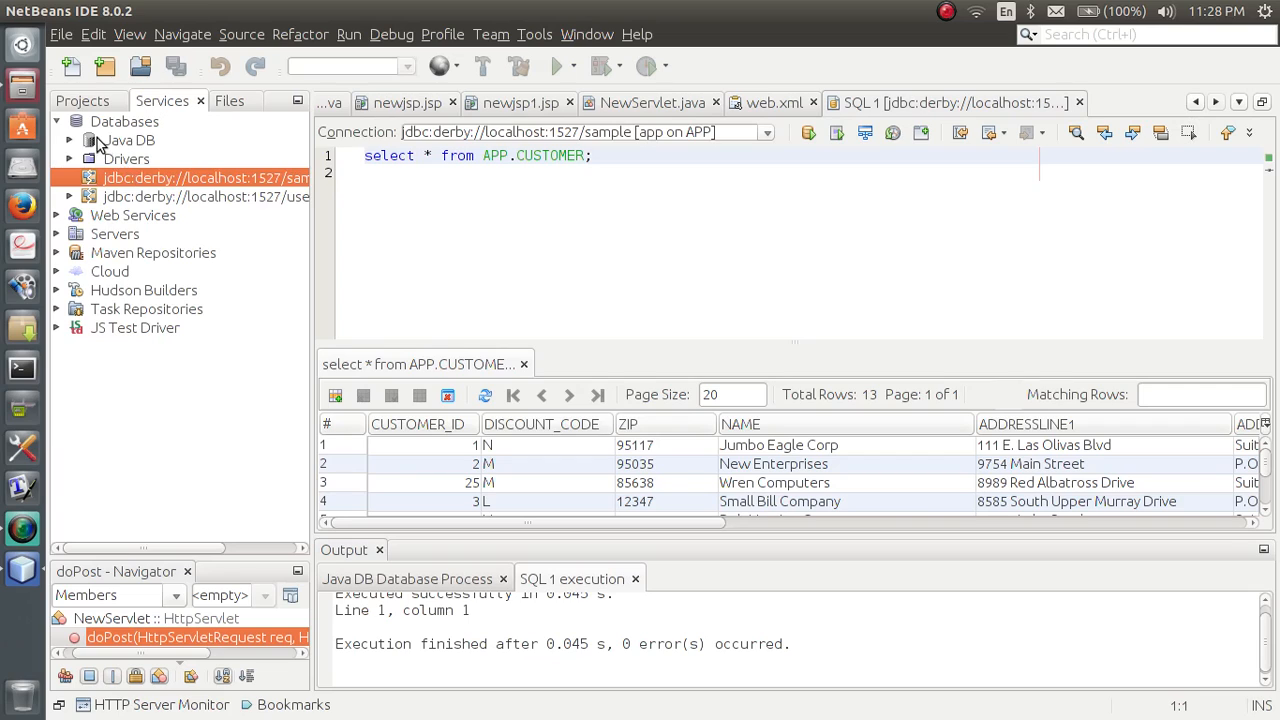
{"action": "left_click", "coordinate": [130, 140]}
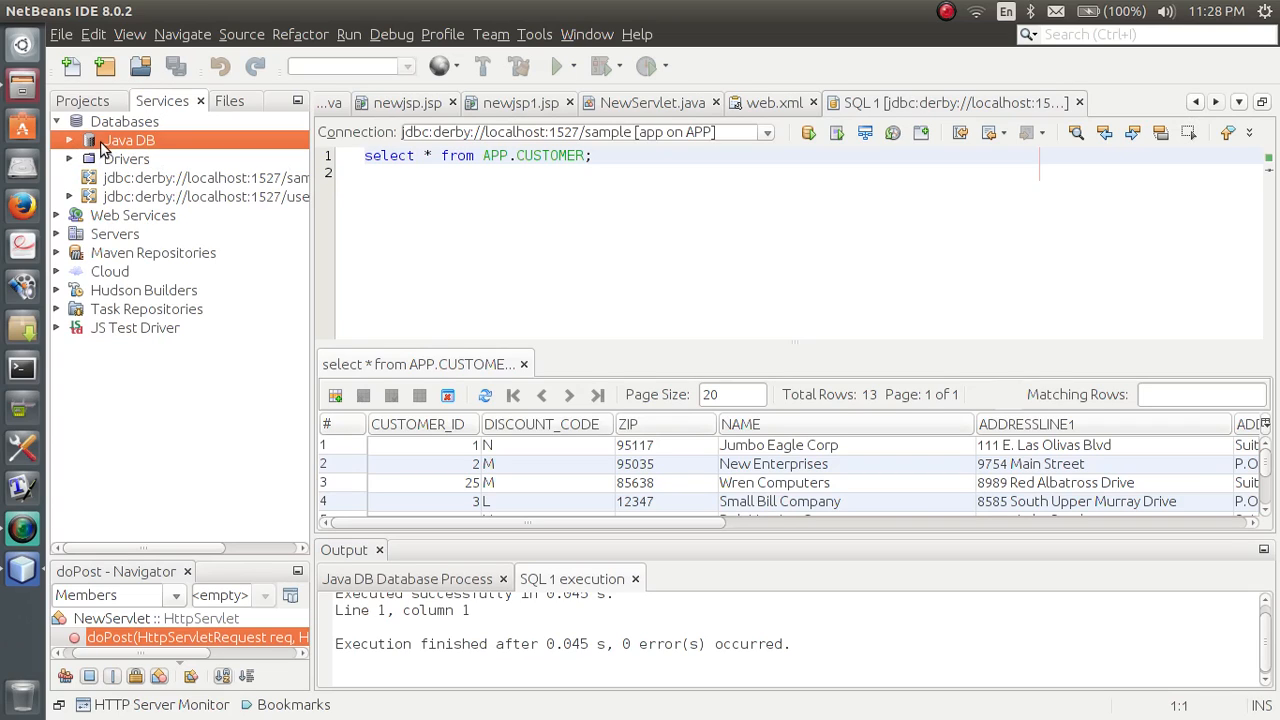
{"action": "mouse_move", "coordinate": [139, 149]}
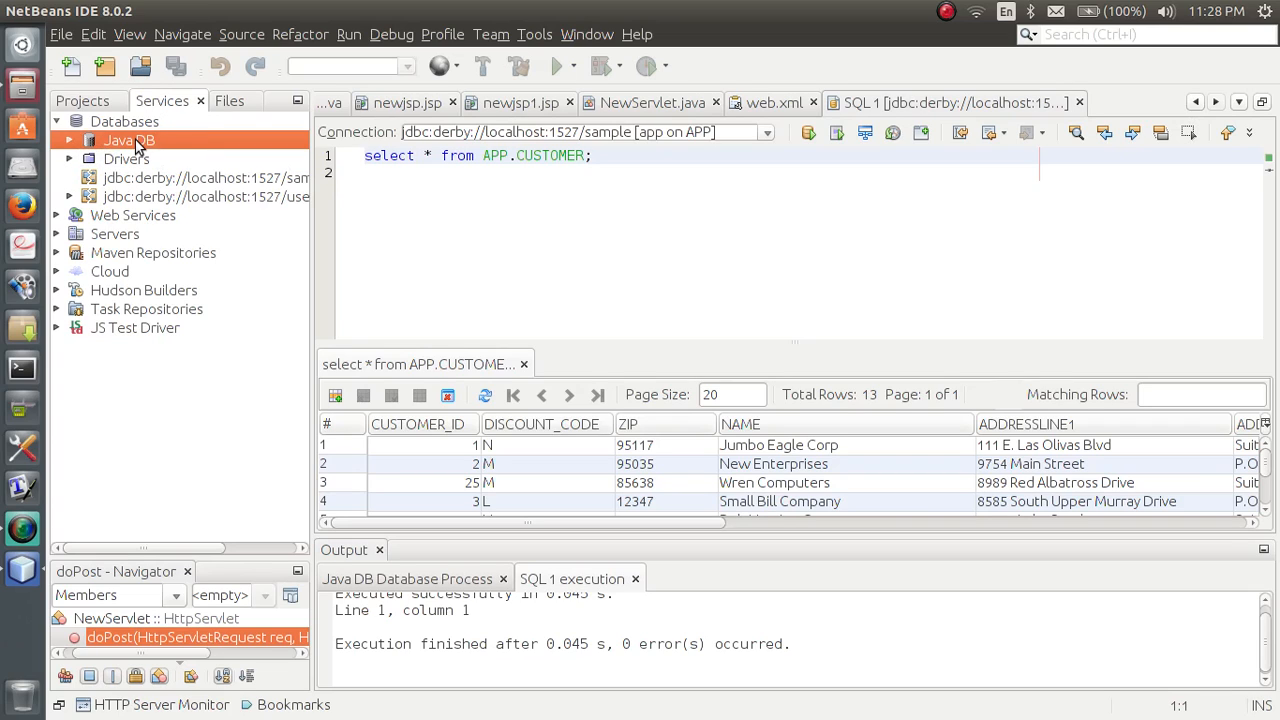
{"action": "right_click", "coordinate": [128, 140]}
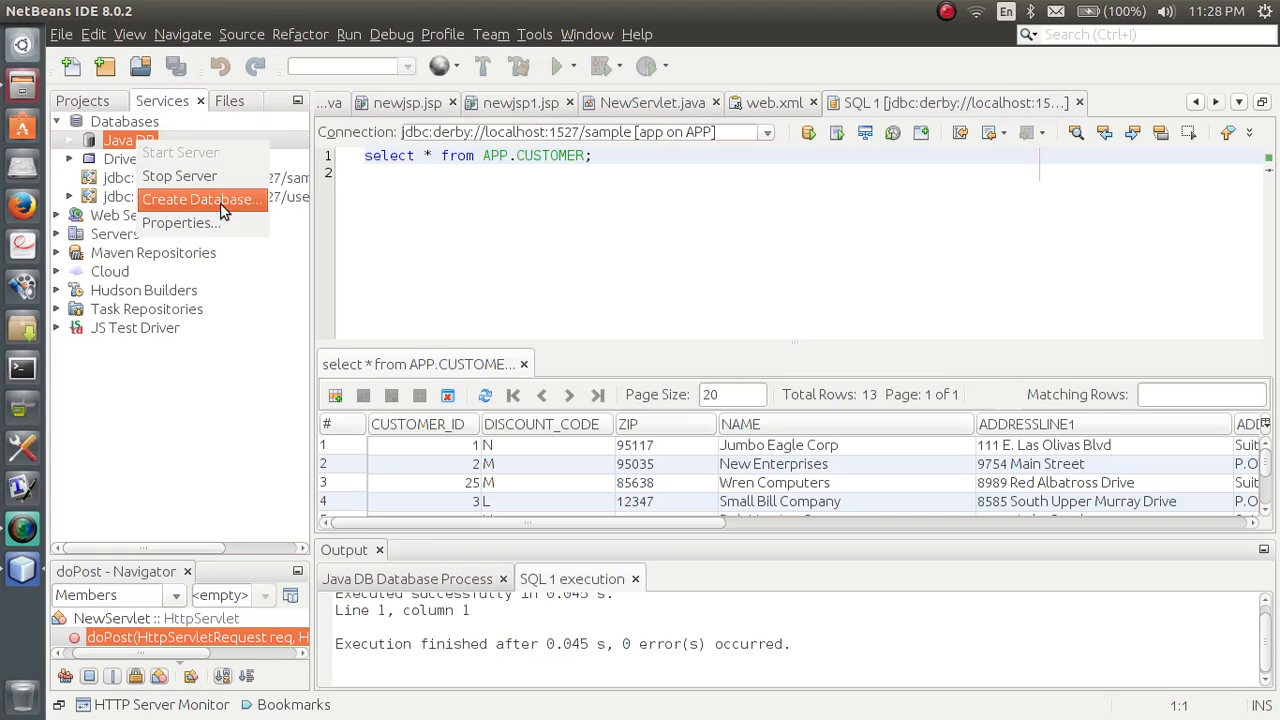
{"action": "mouse_move", "coordinate": [250, 205]}
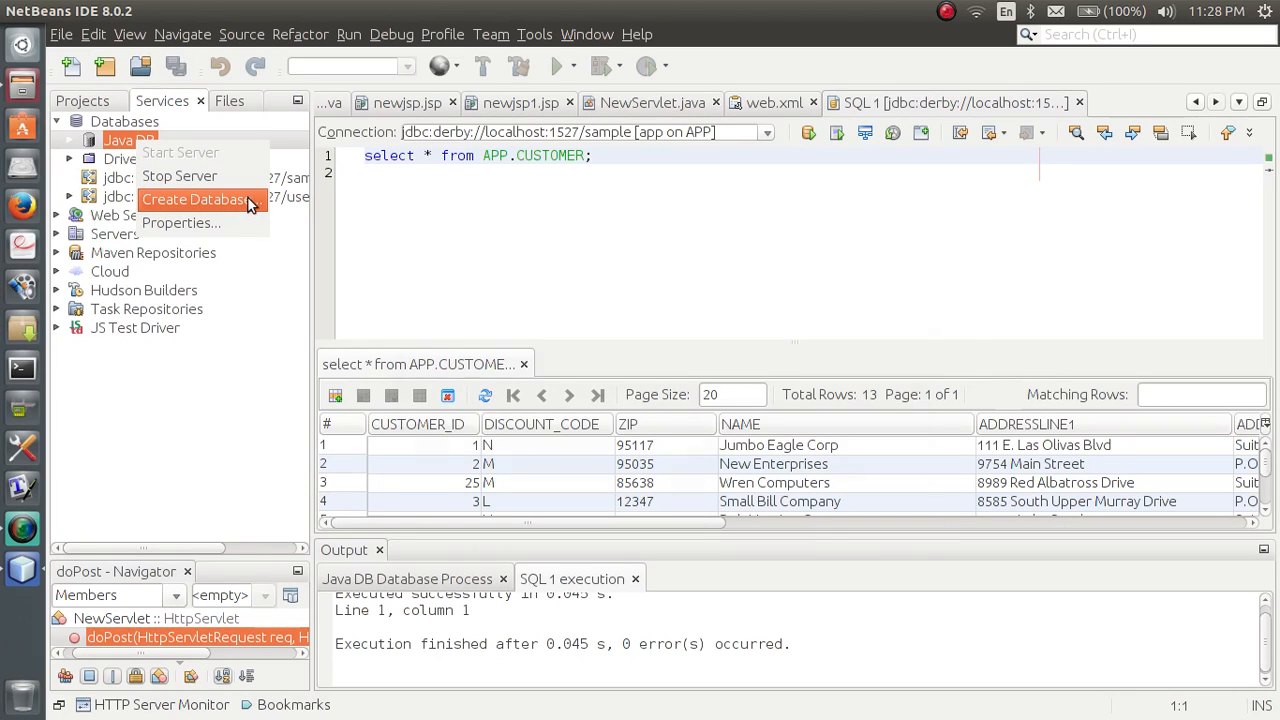
Step: Create a Java DB database named WATER with user ABC and a confirmed password
{"action": "left_click", "coordinate": [195, 199]}
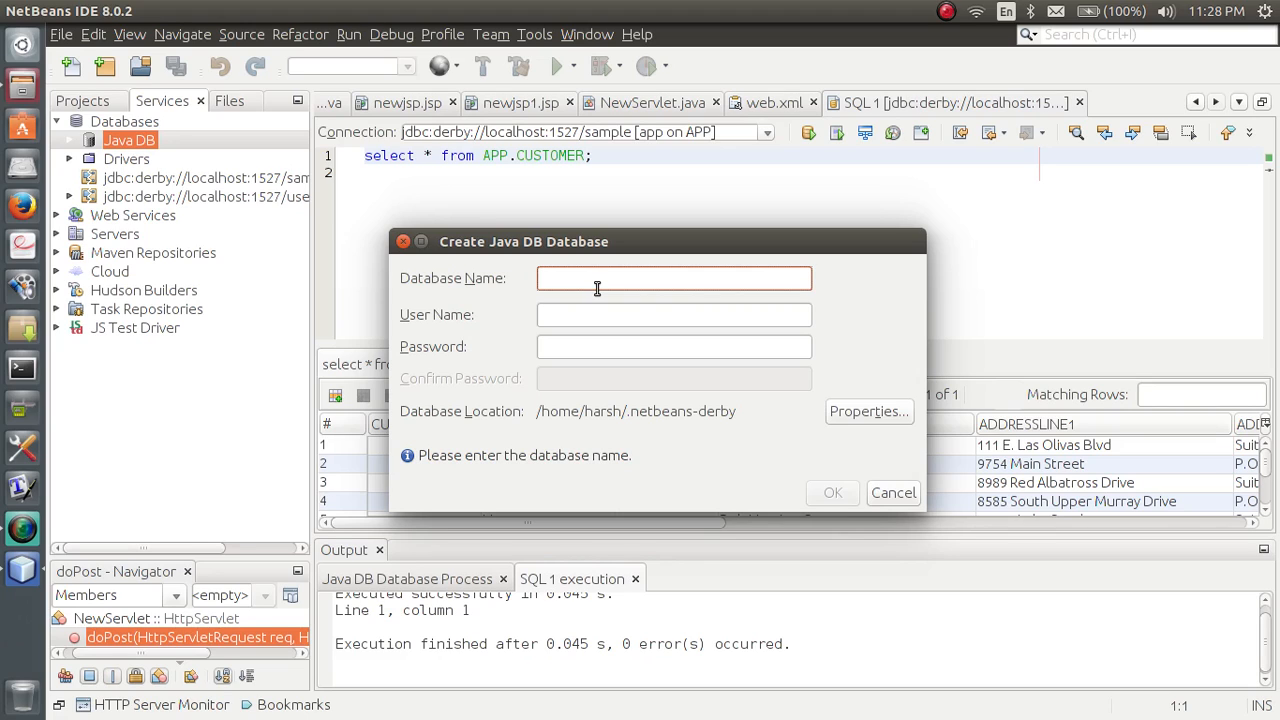
{"action": "type", "text": "WATER"}
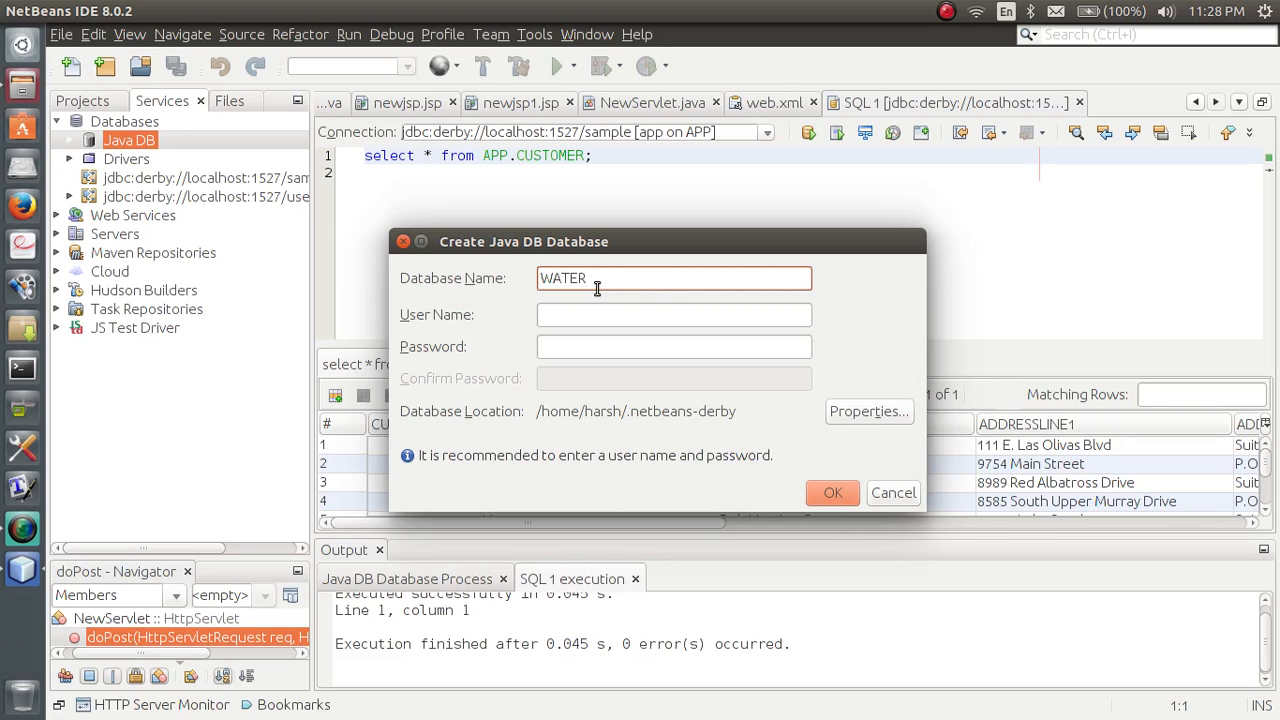
{"action": "left_click", "coordinate": [674, 314]}
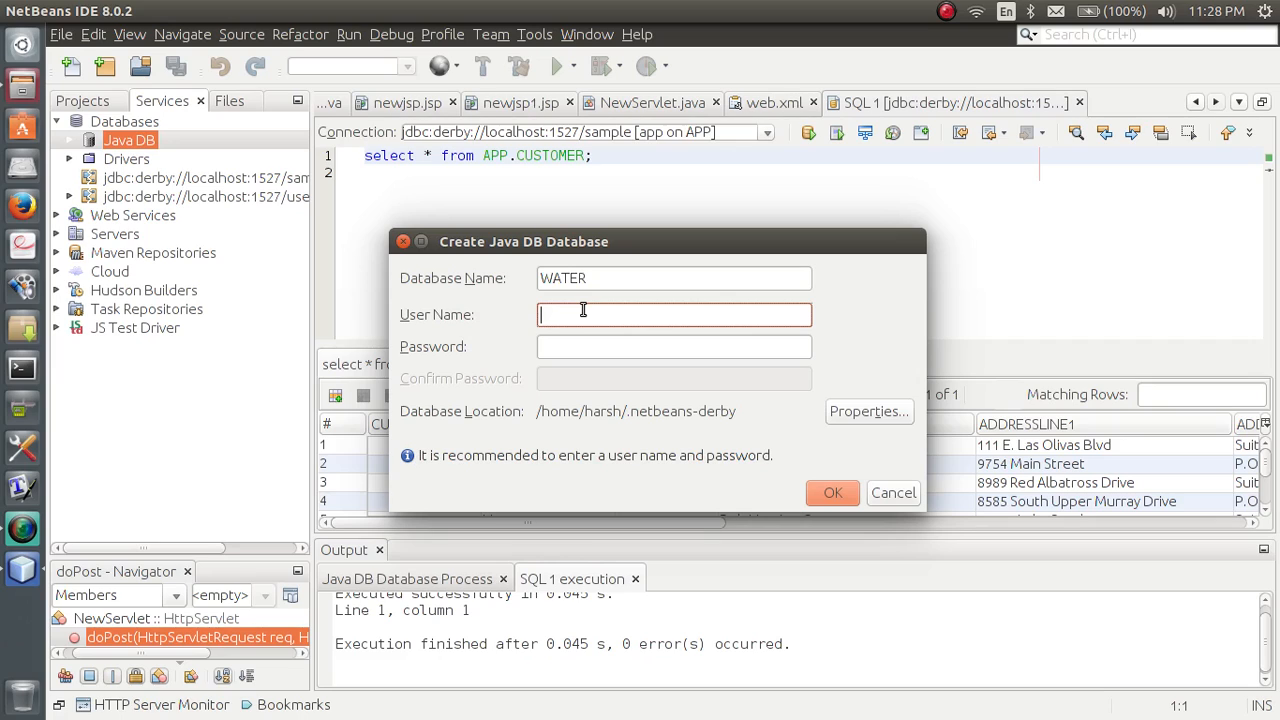
{"action": "type", "text": "A"}
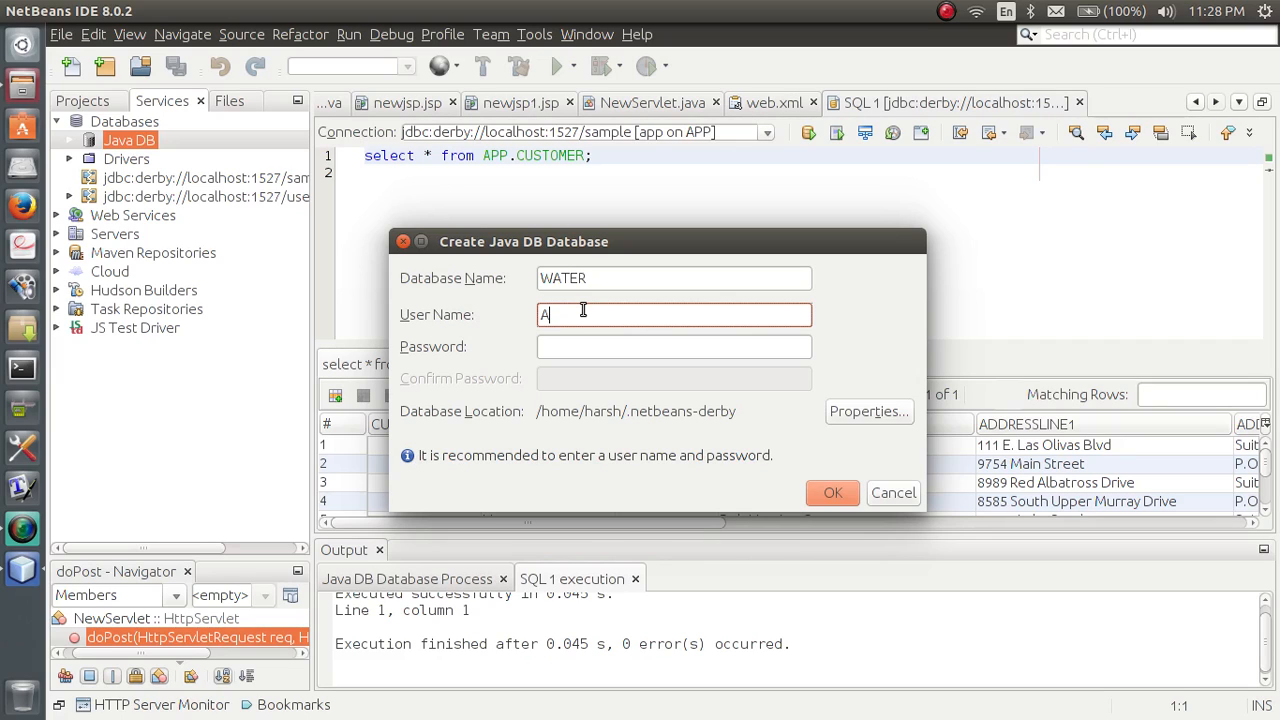
{"action": "type", "text": "BC"}
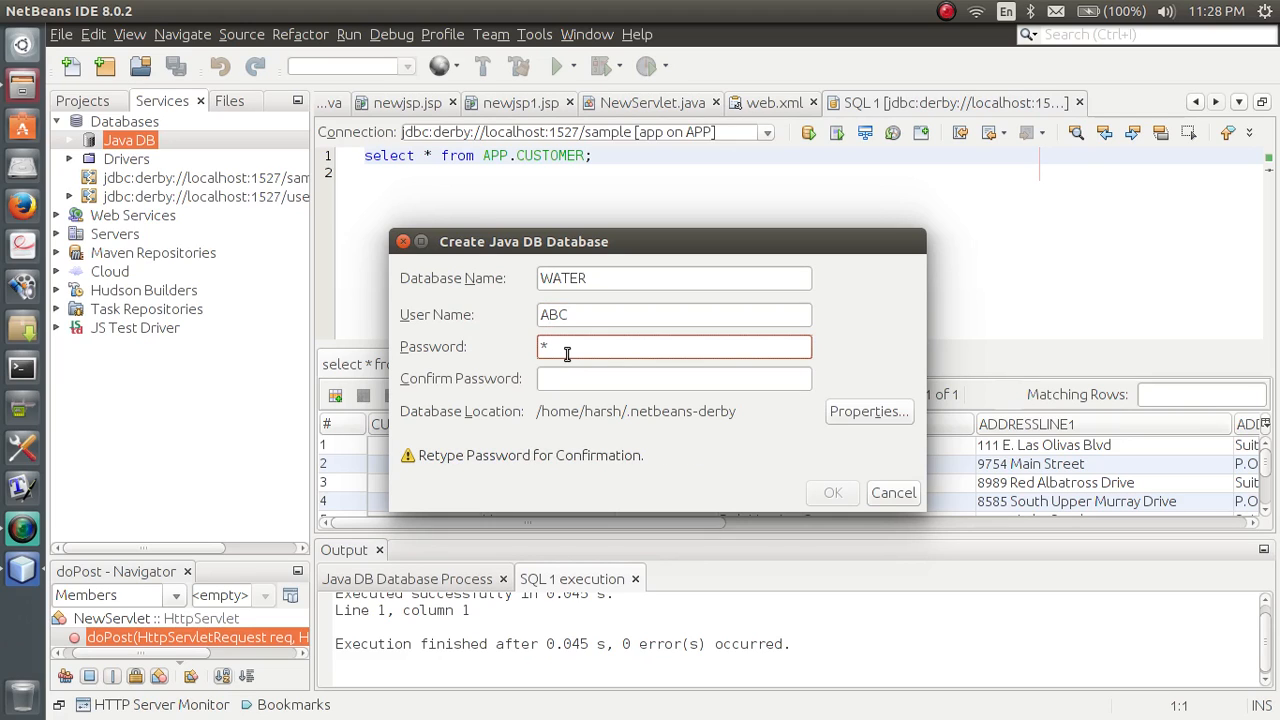
{"action": "type", "text": "**"}
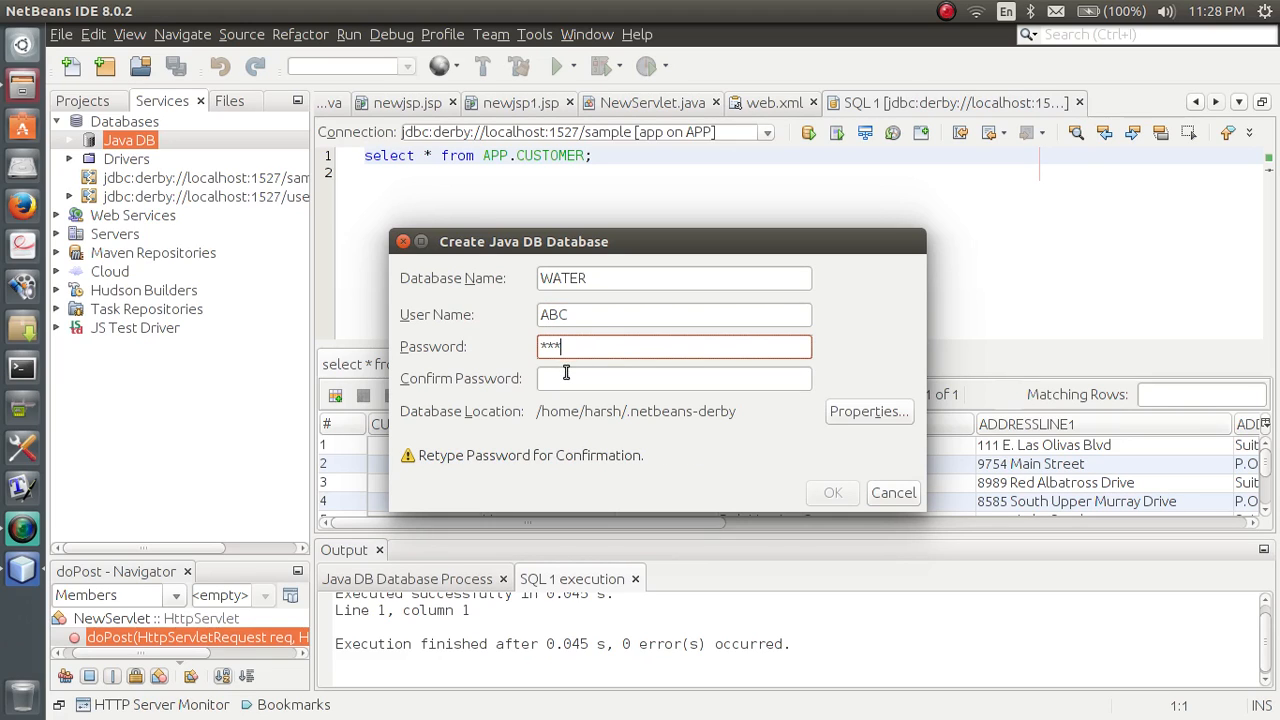
{"action": "type", "text": "**"}
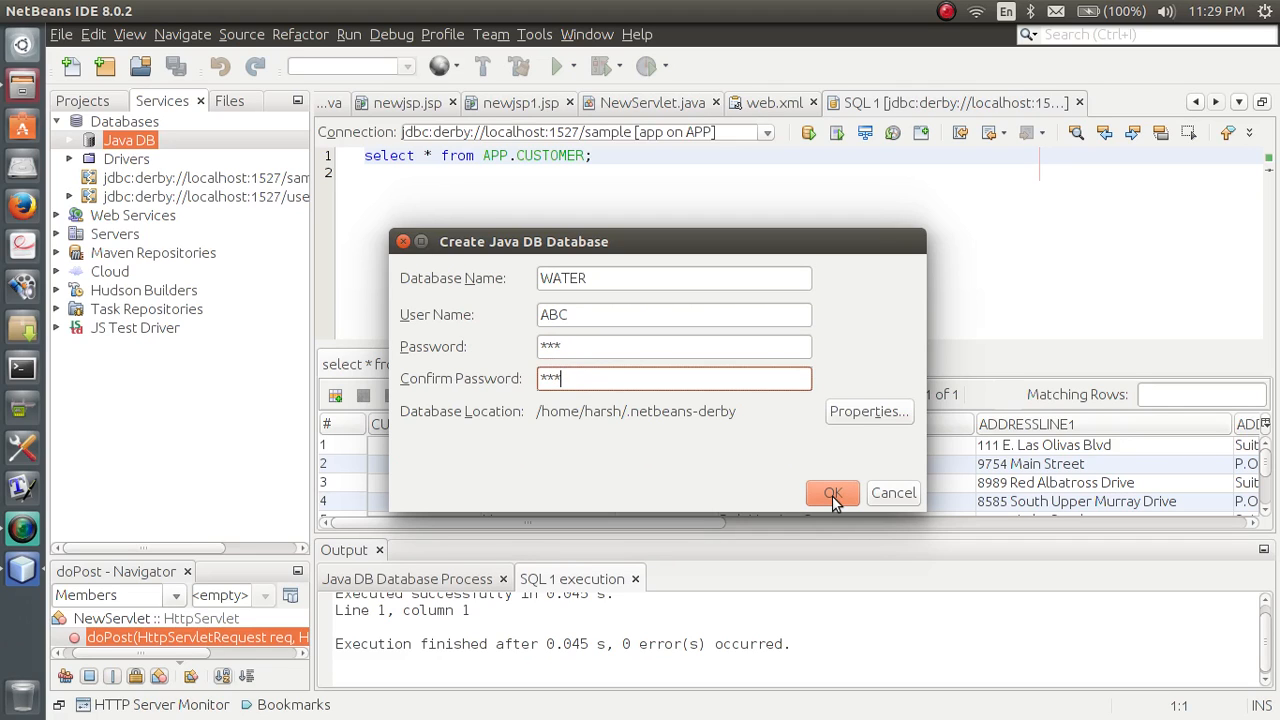
{"action": "left_click", "coordinate": [832, 493]}
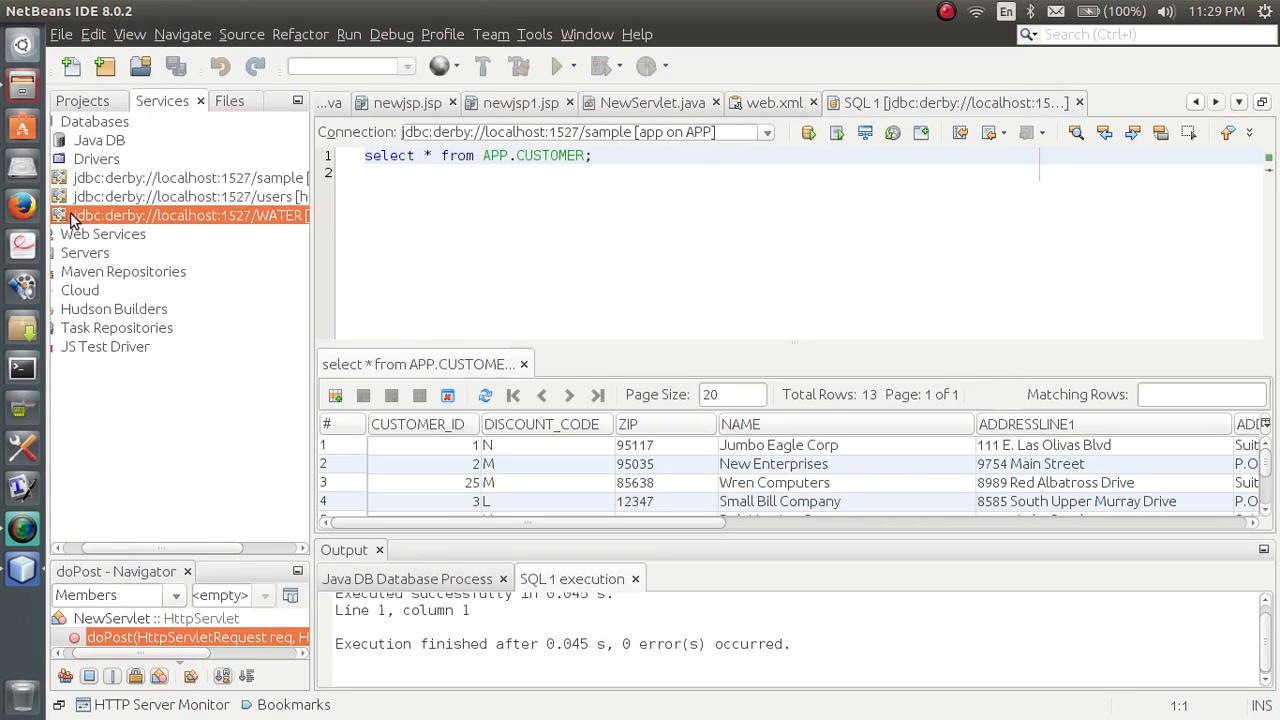
{"action": "mouse_move", "coordinate": [182, 552]}
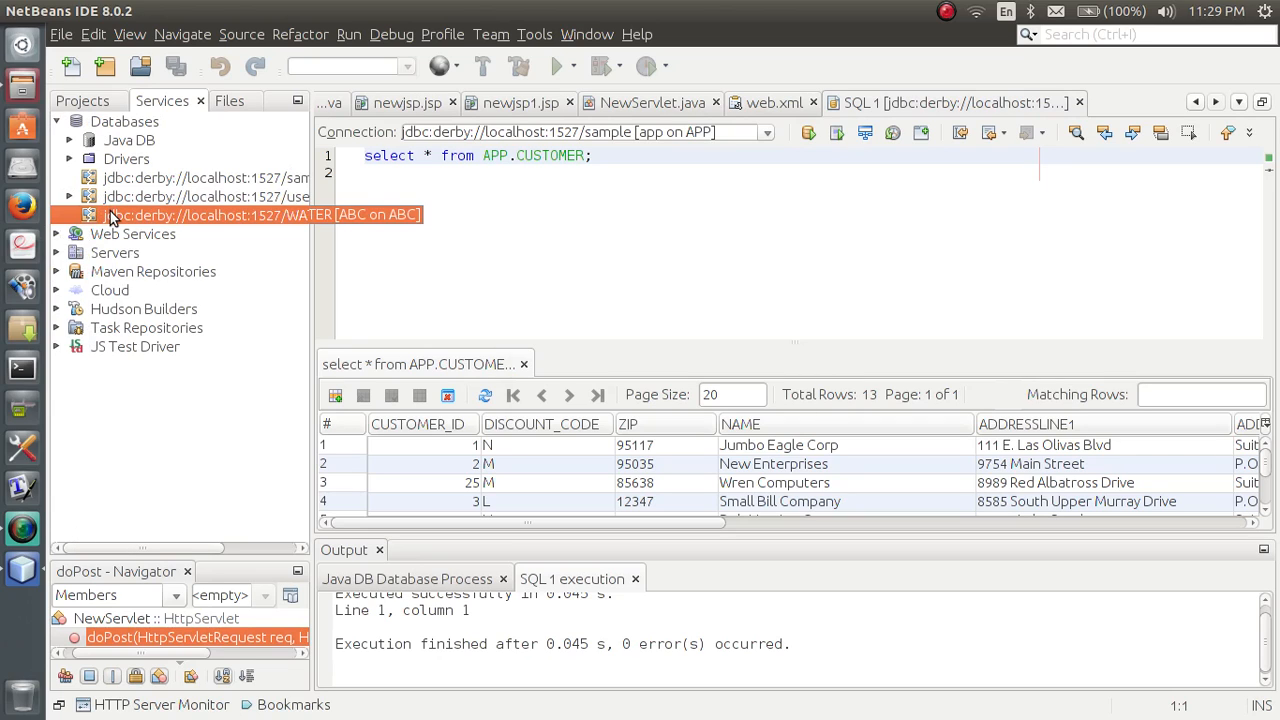
Step: Connect to the WATER database, expand the ABC schema and select its Tables folder
{"action": "left_click", "coordinate": [69, 215]}
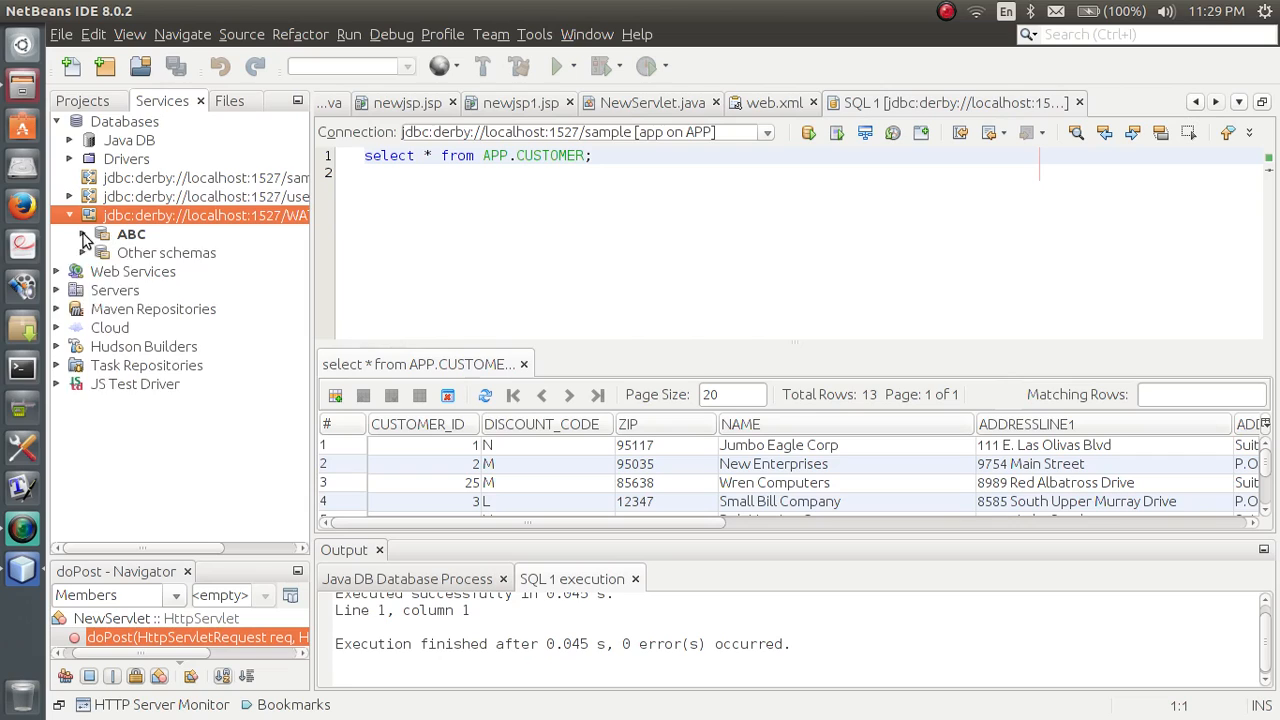
{"action": "left_click", "coordinate": [101, 233]}
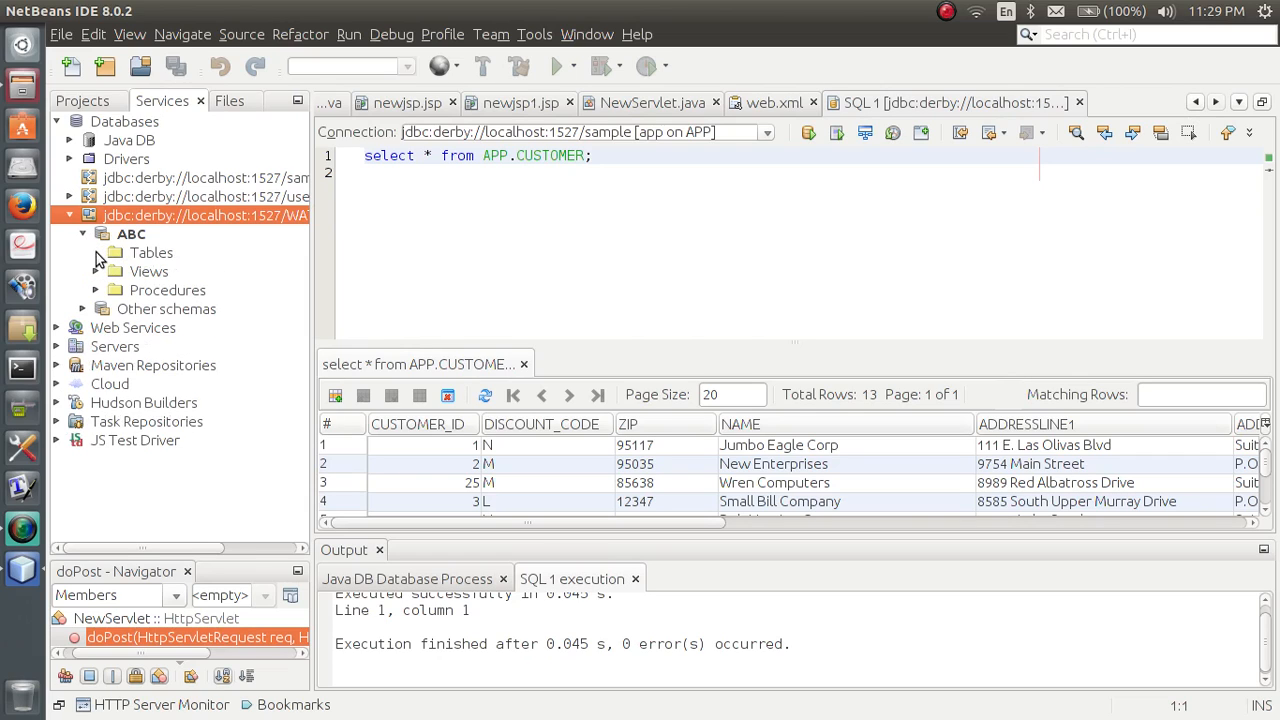
{"action": "left_click", "coordinate": [151, 252]}
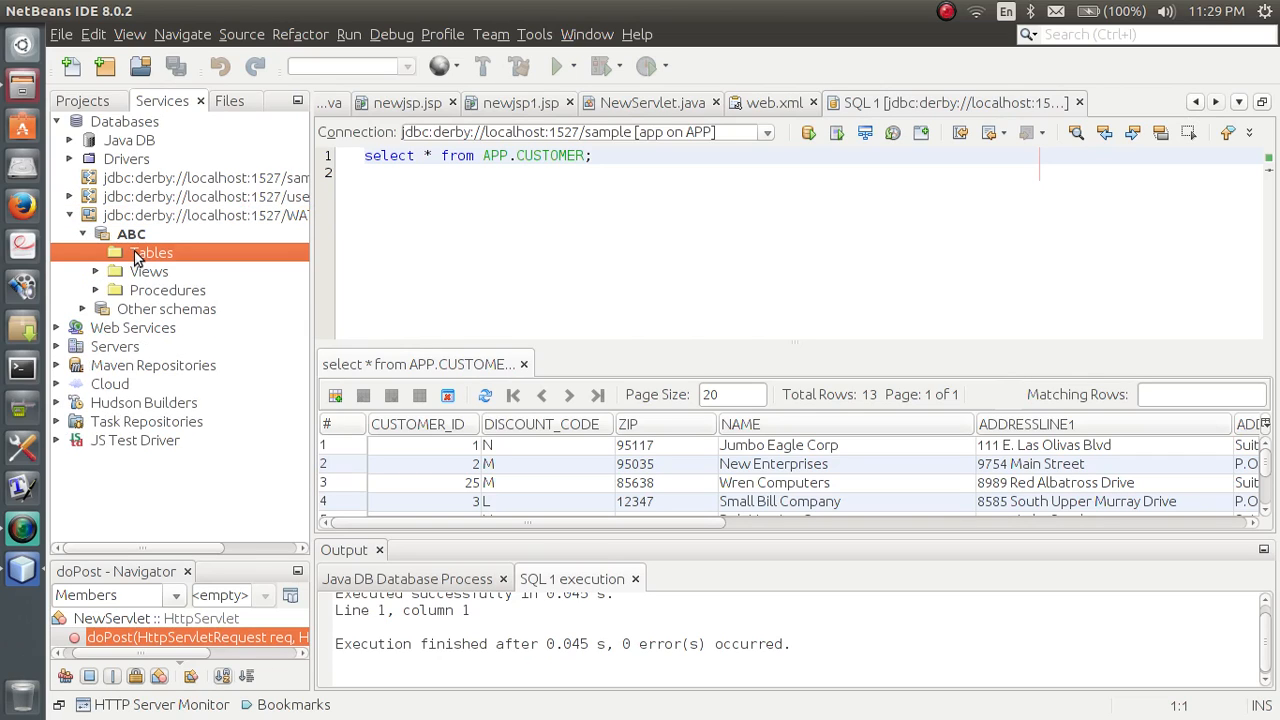
Step: Start a new table in the ABC schema and name it QUALITY
{"action": "right_click", "coordinate": [151, 252]}
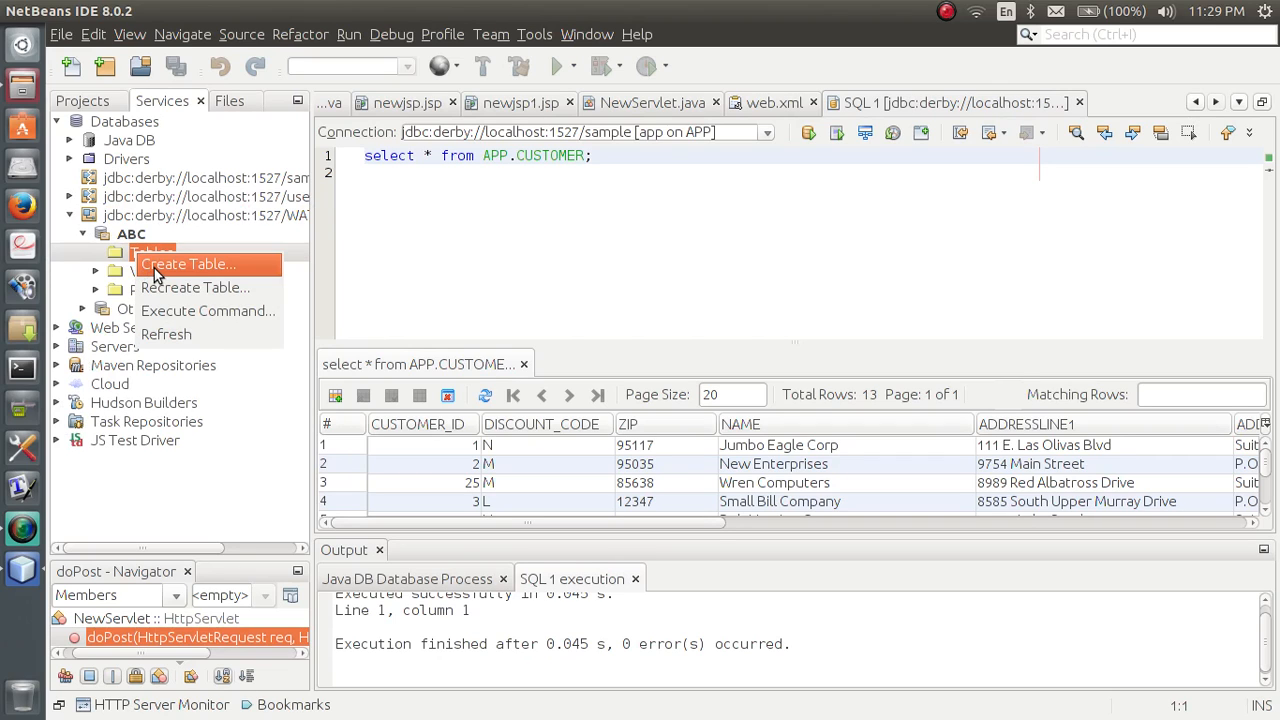
{"action": "left_click", "coordinate": [188, 263]}
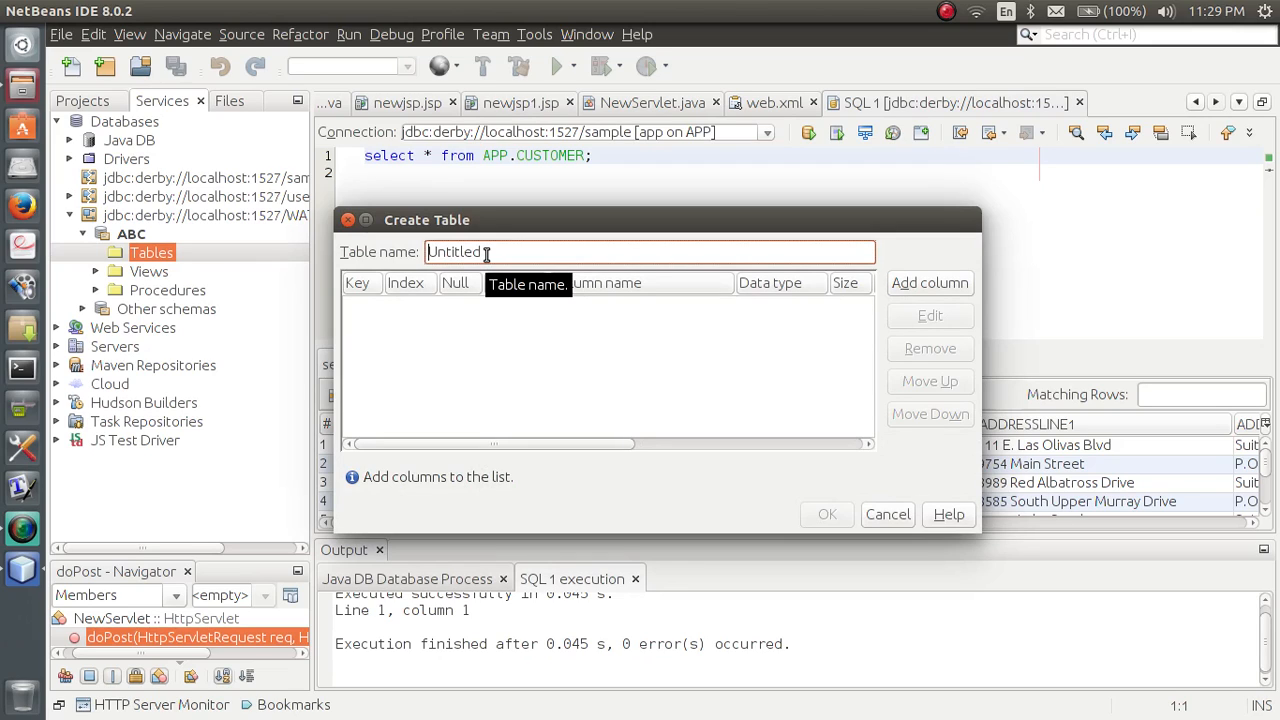
{"action": "type", "text": "QUALITY"}
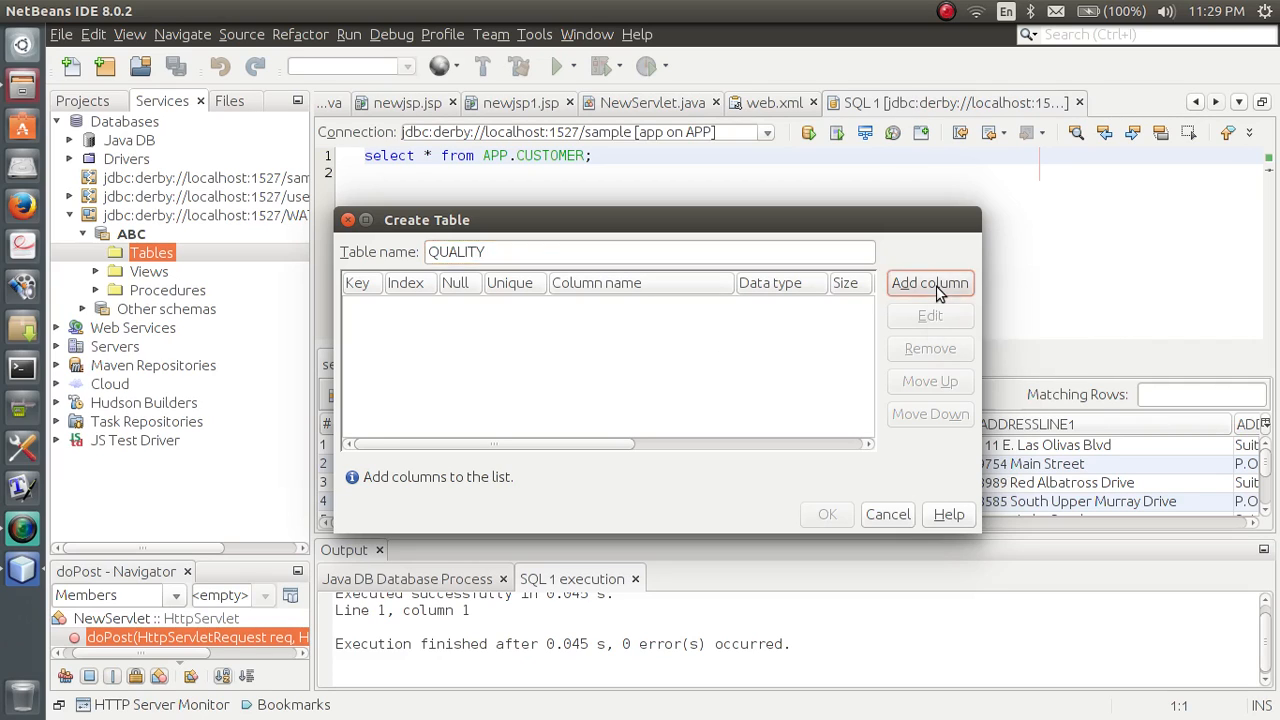
Step: Add a nullable NUMERIC column PH with size 10 to QUALITY
{"action": "left_click", "coordinate": [929, 283]}
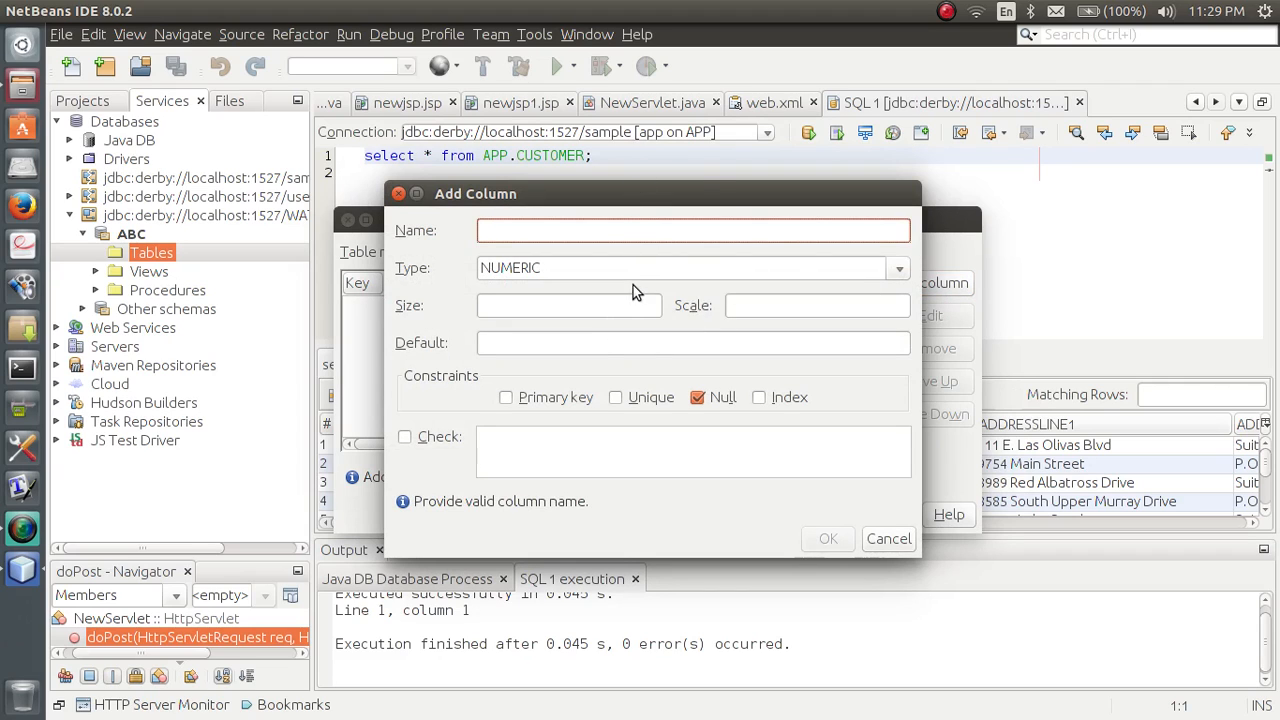
{"action": "type", "text": "PH"}
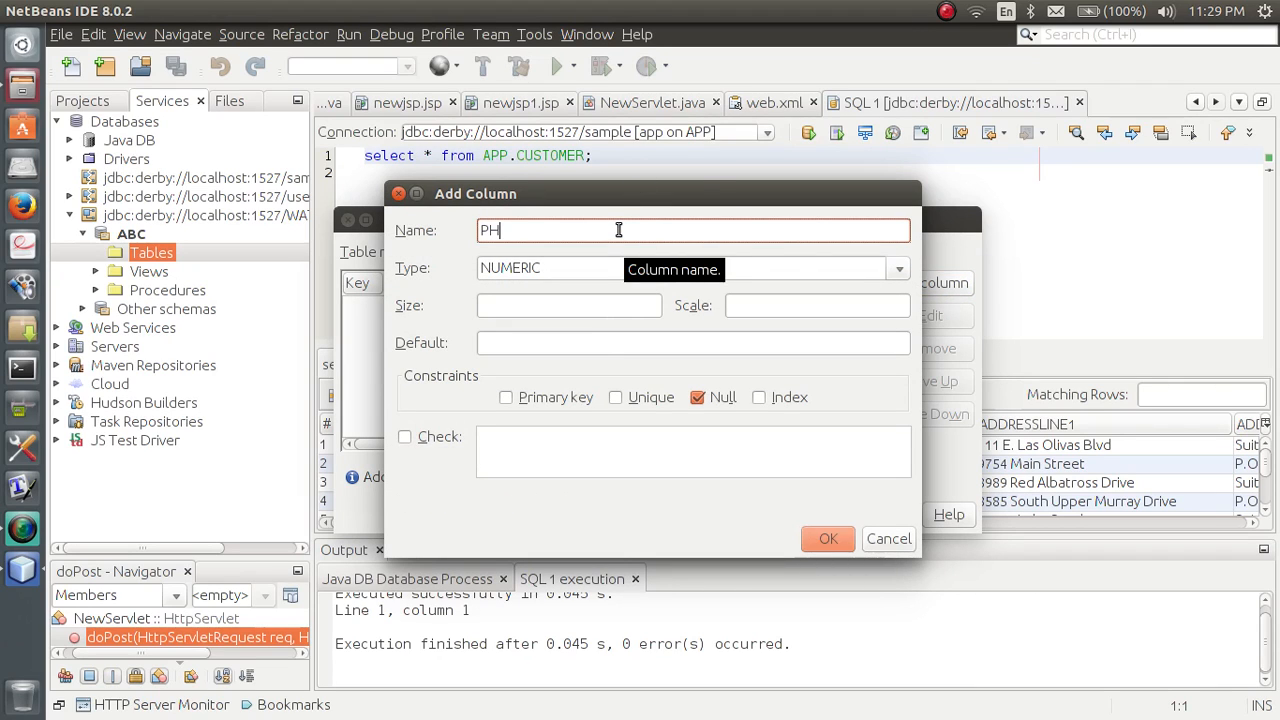
{"action": "mouse_move", "coordinate": [556, 311]}
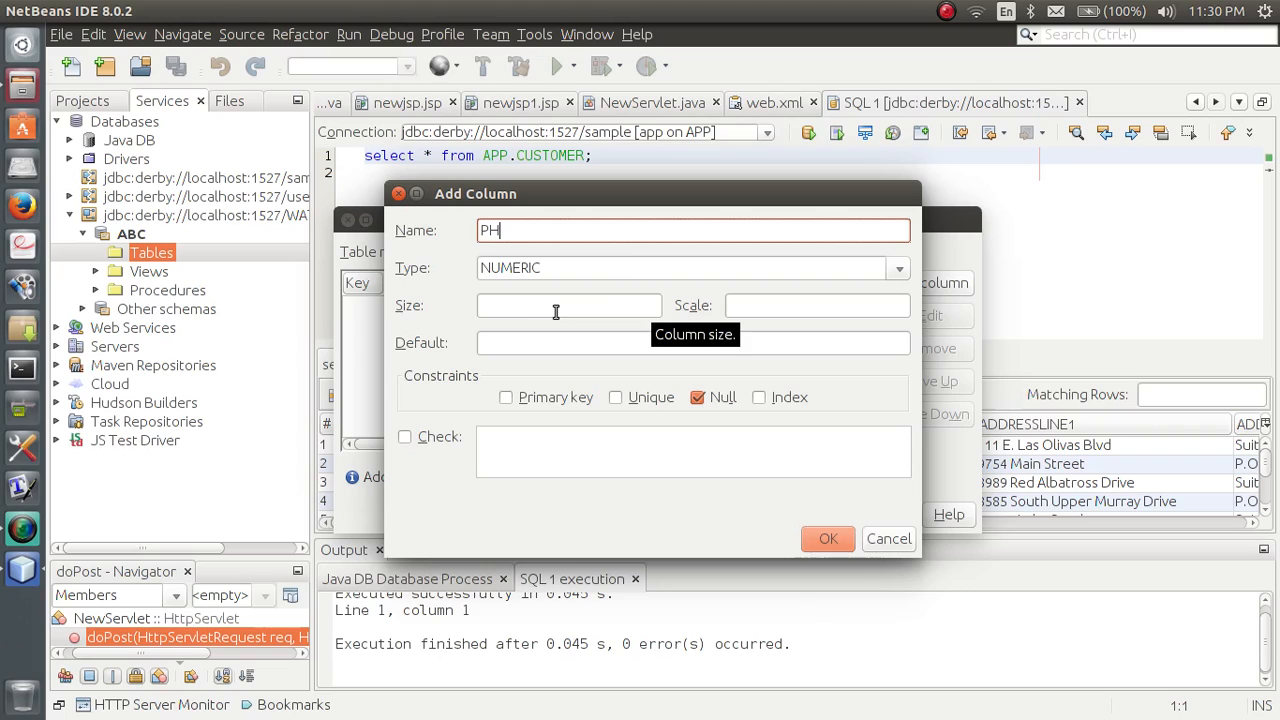
{"action": "left_click", "coordinate": [568, 305]}
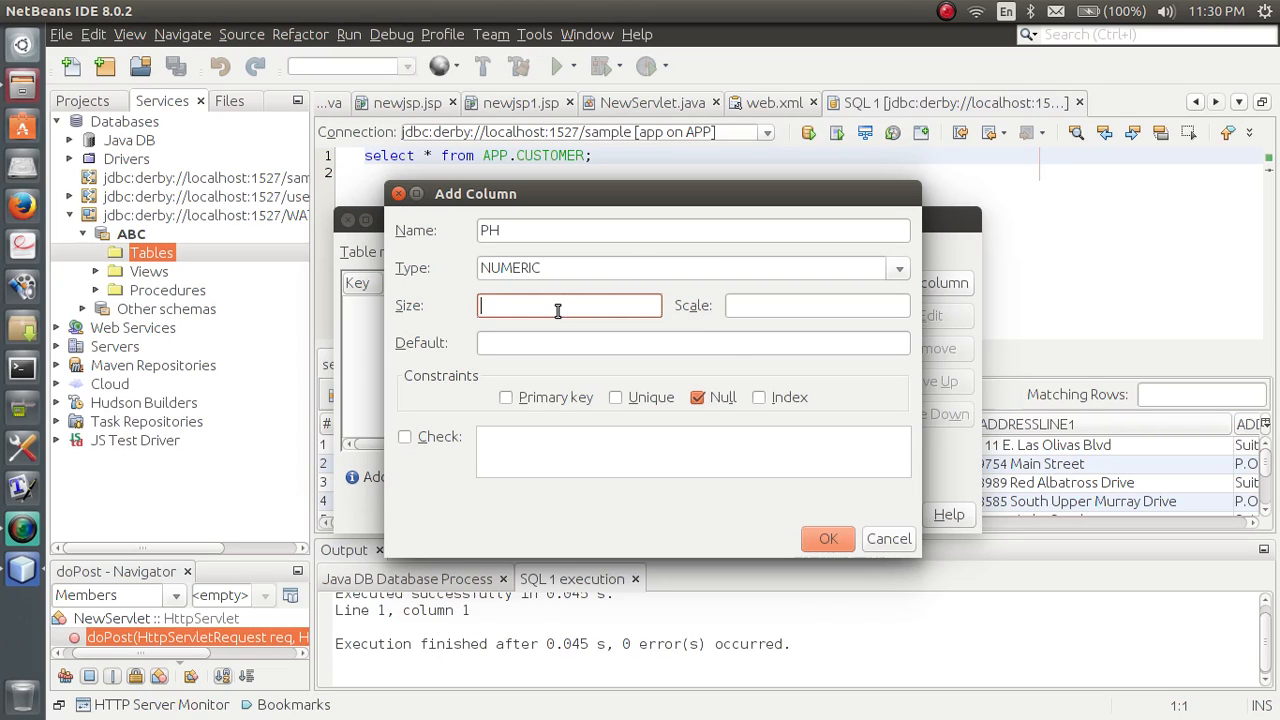
{"action": "type", "text": "10"}
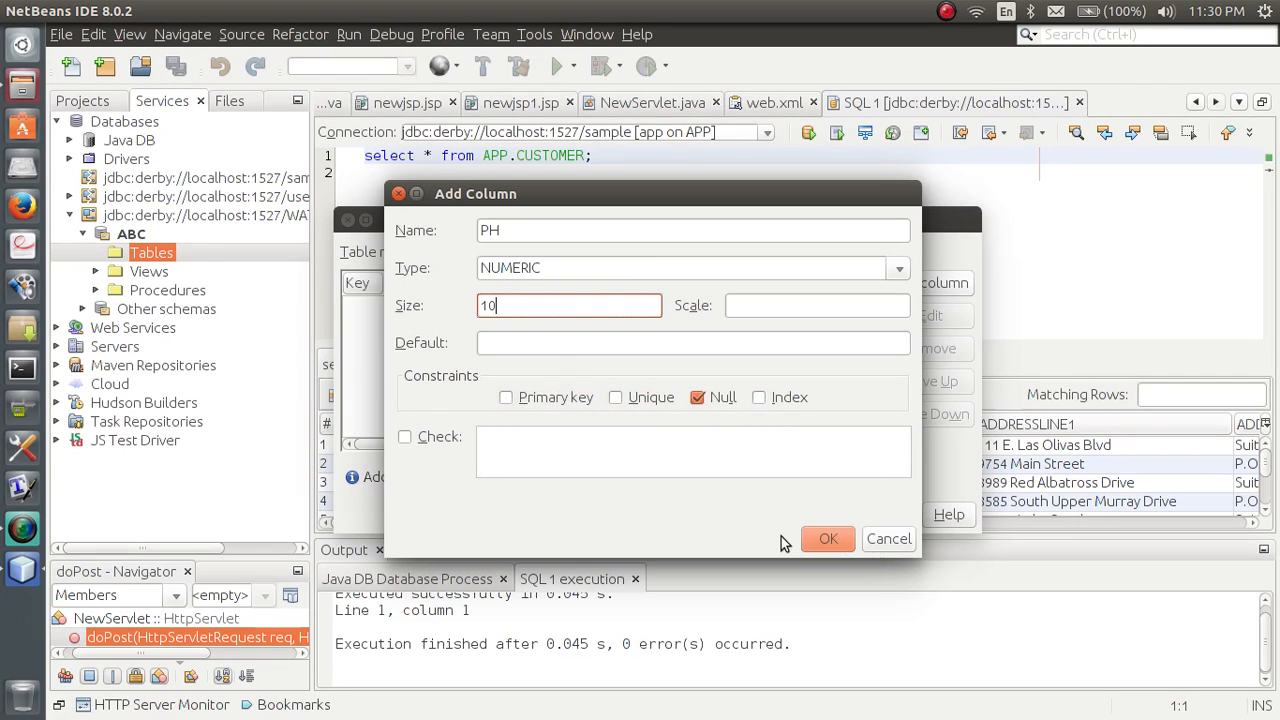
{"action": "left_click", "coordinate": [828, 538]}
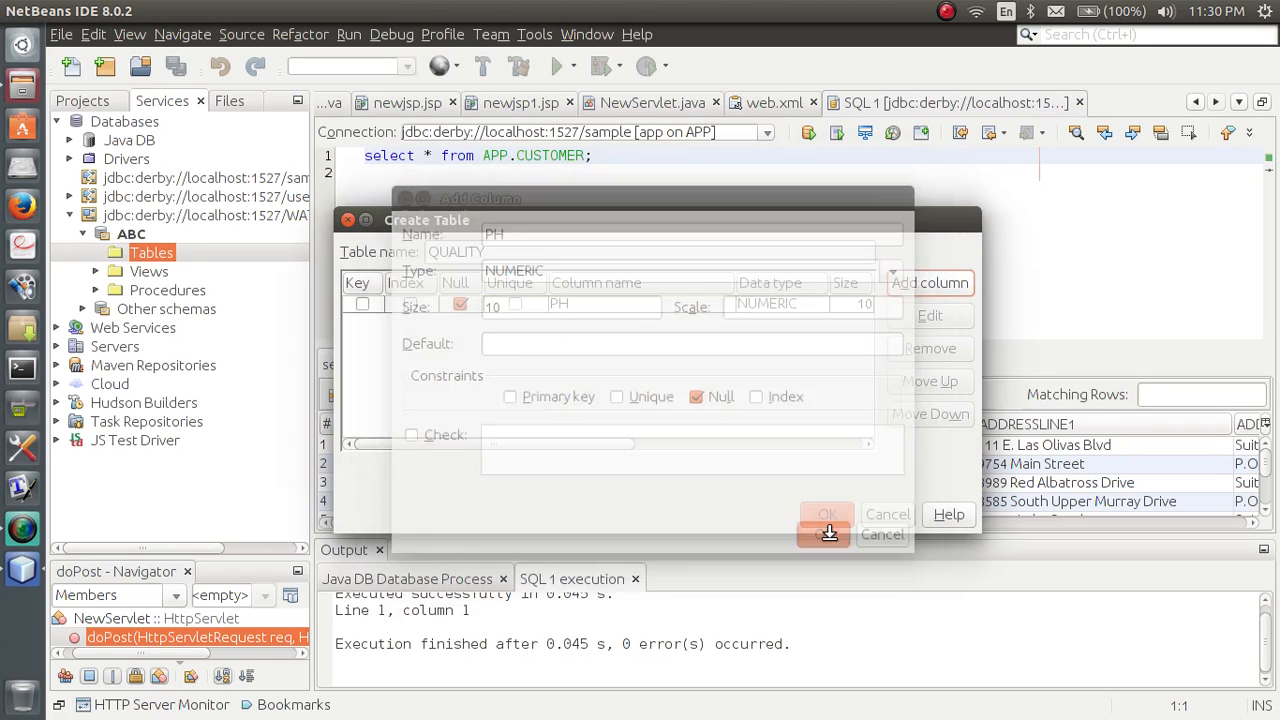
{"action": "left_click", "coordinate": [826, 514]}
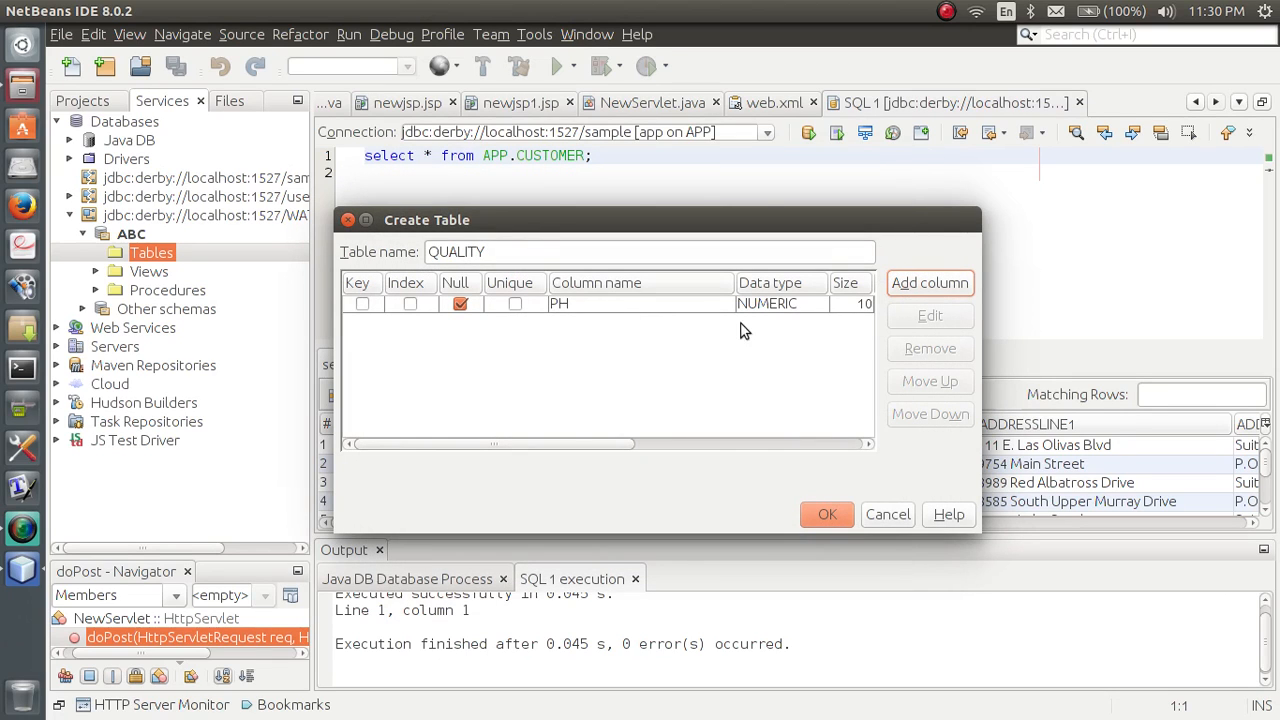
{"action": "mouse_move", "coordinate": [840, 325]}
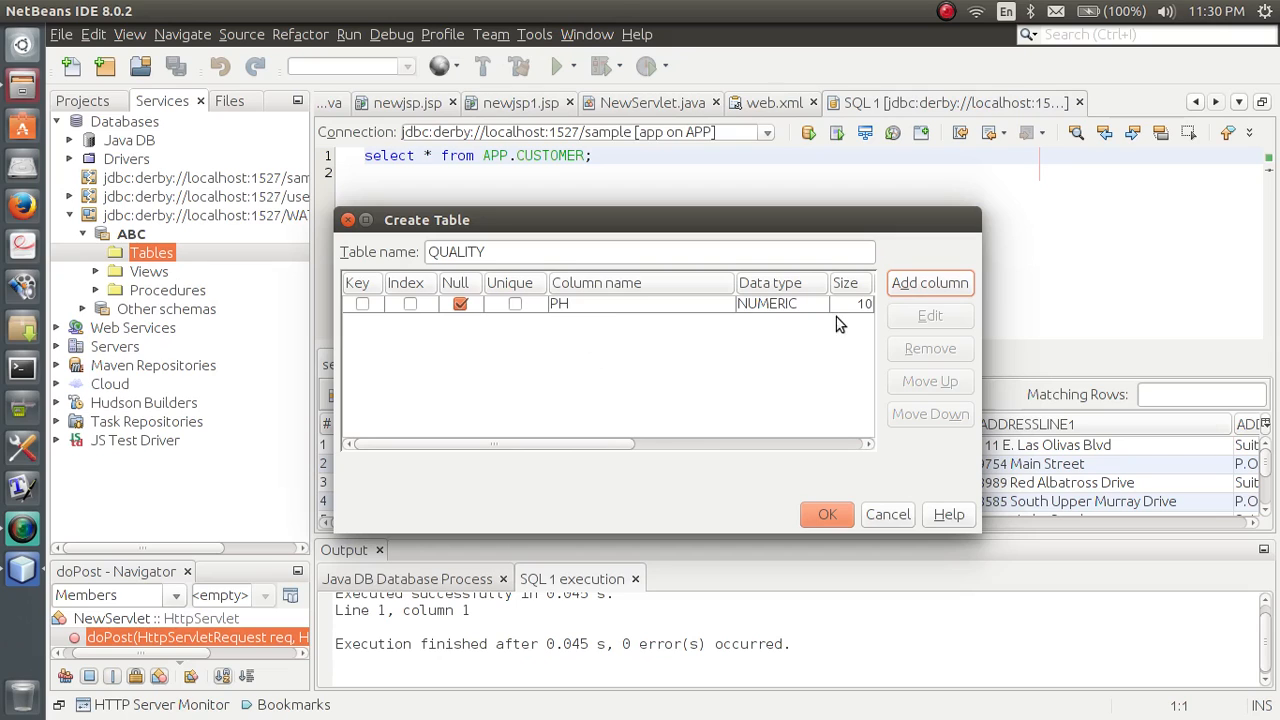
{"action": "mouse_move", "coordinate": [929, 283]}
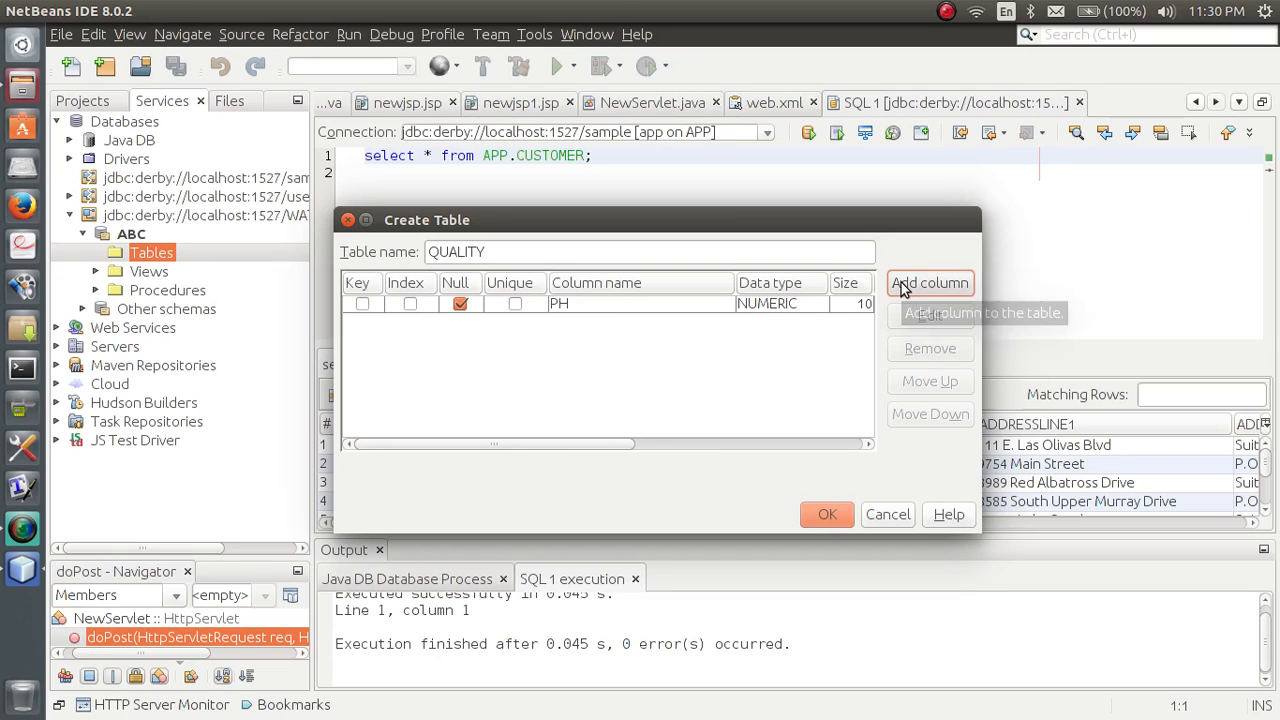
Step: Add a second column named RESOURCE with type VARCHAR
{"action": "left_click", "coordinate": [929, 282]}
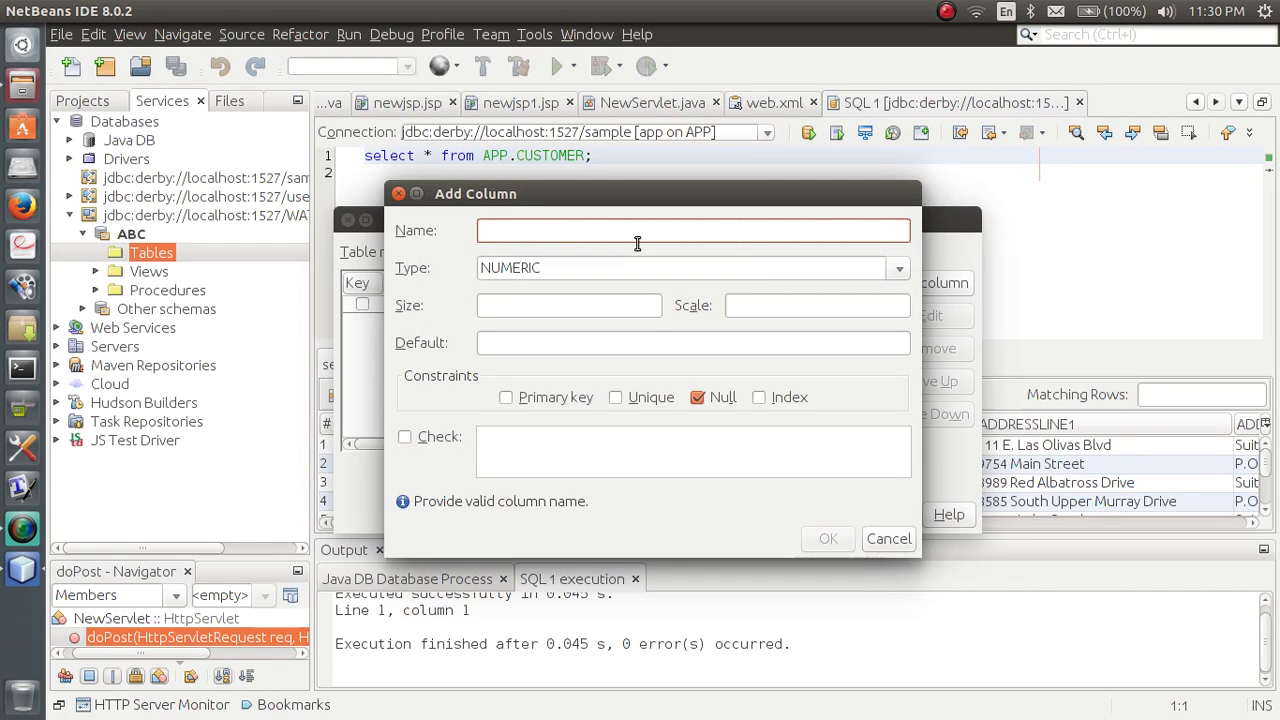
{"action": "type", "text": "RE"}
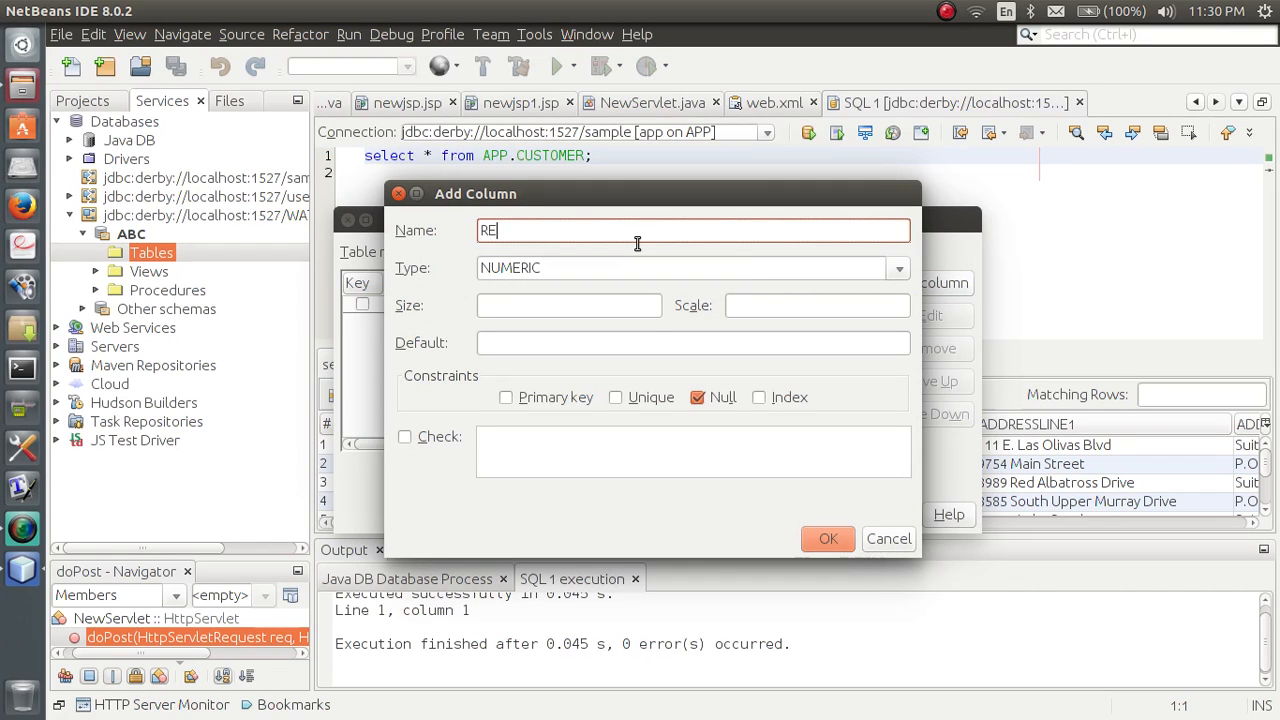
{"action": "type", "text": "SOUR"}
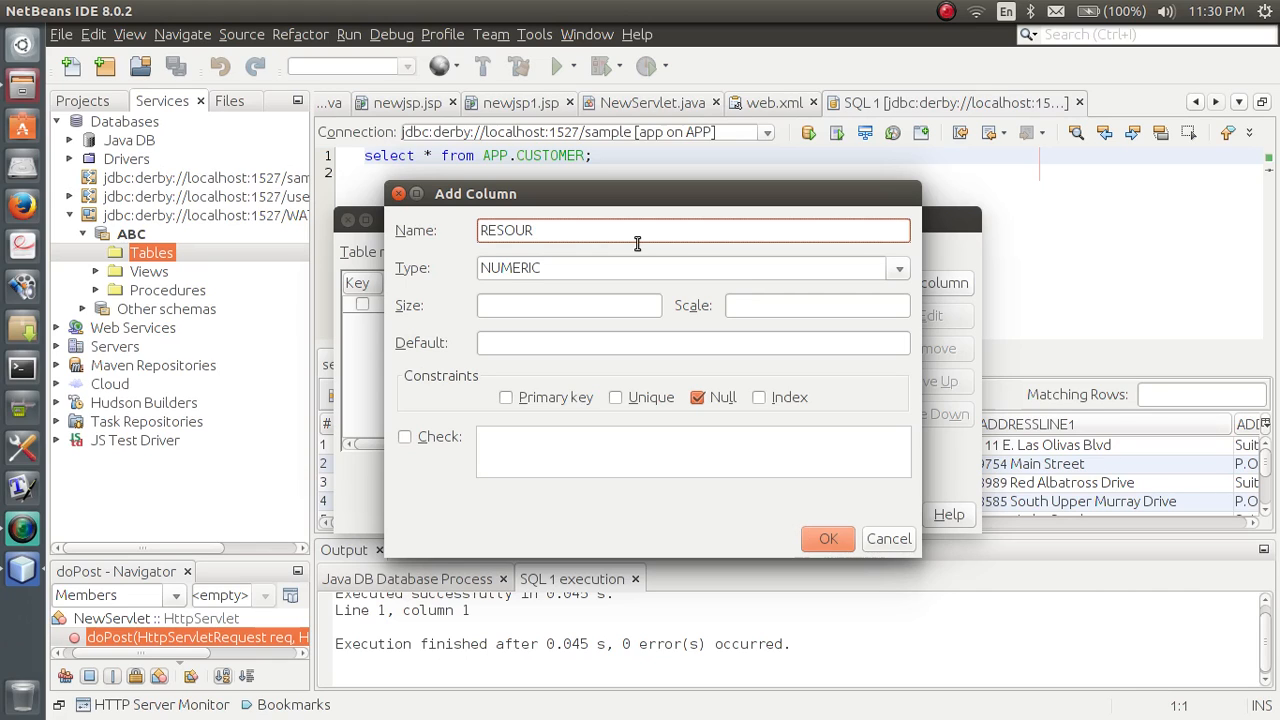
{"action": "left_click", "coordinate": [897, 267]}
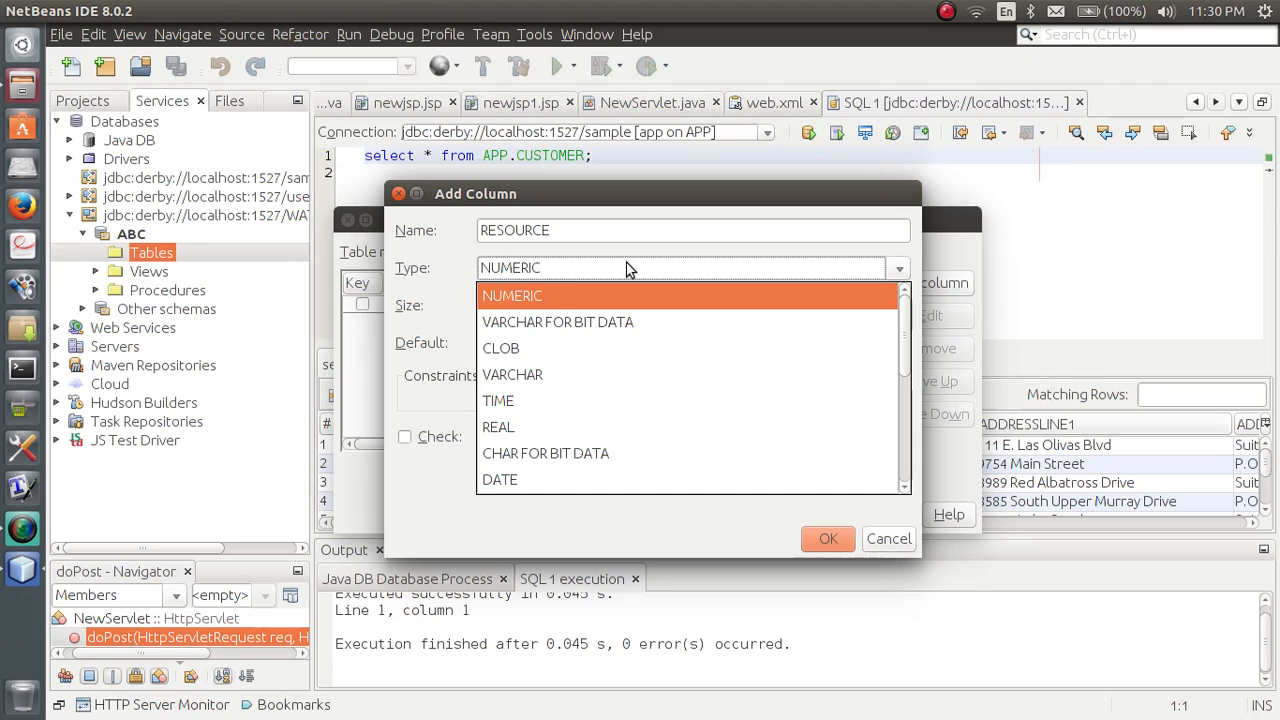
{"action": "mouse_move", "coordinate": [600, 374]}
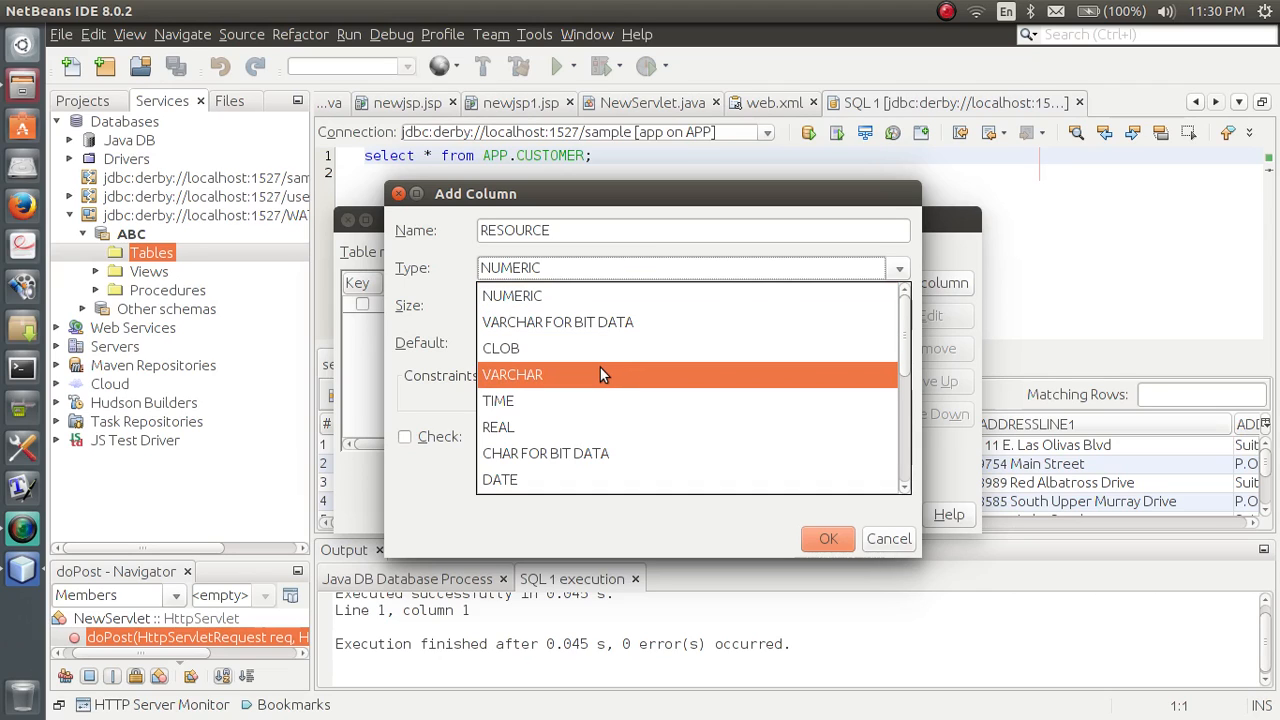
{"action": "left_click", "coordinate": [512, 374]}
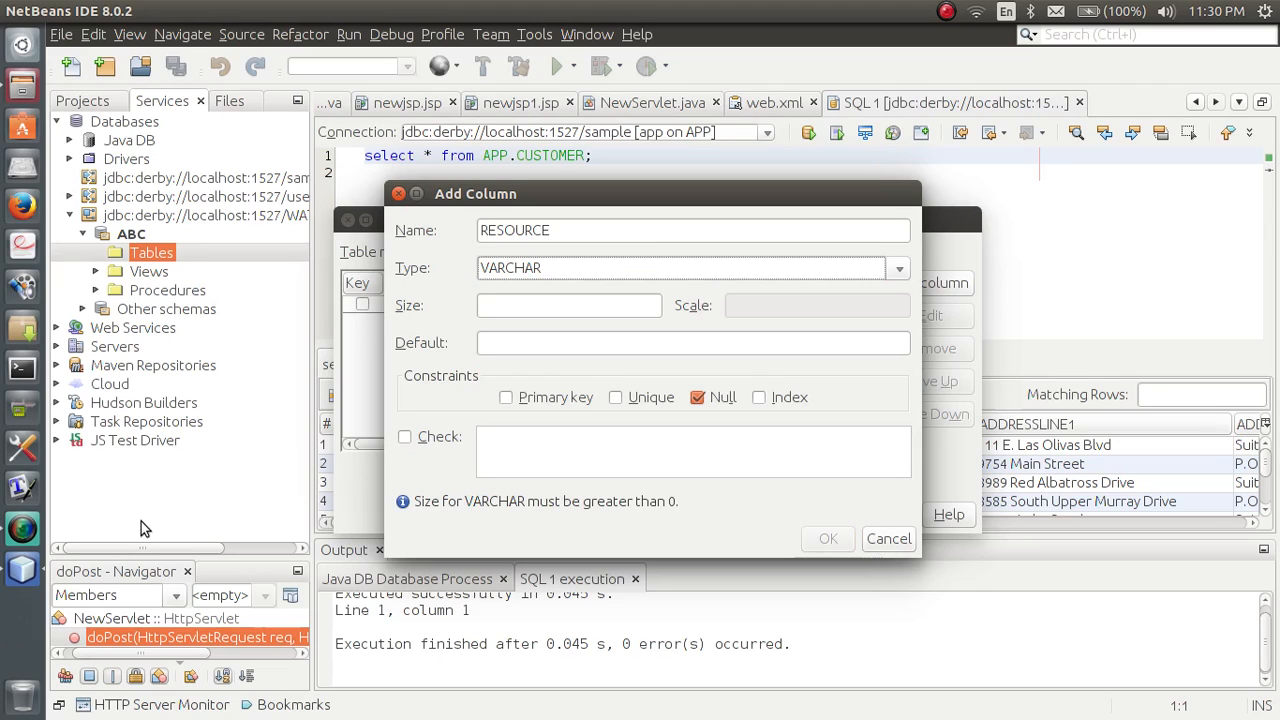